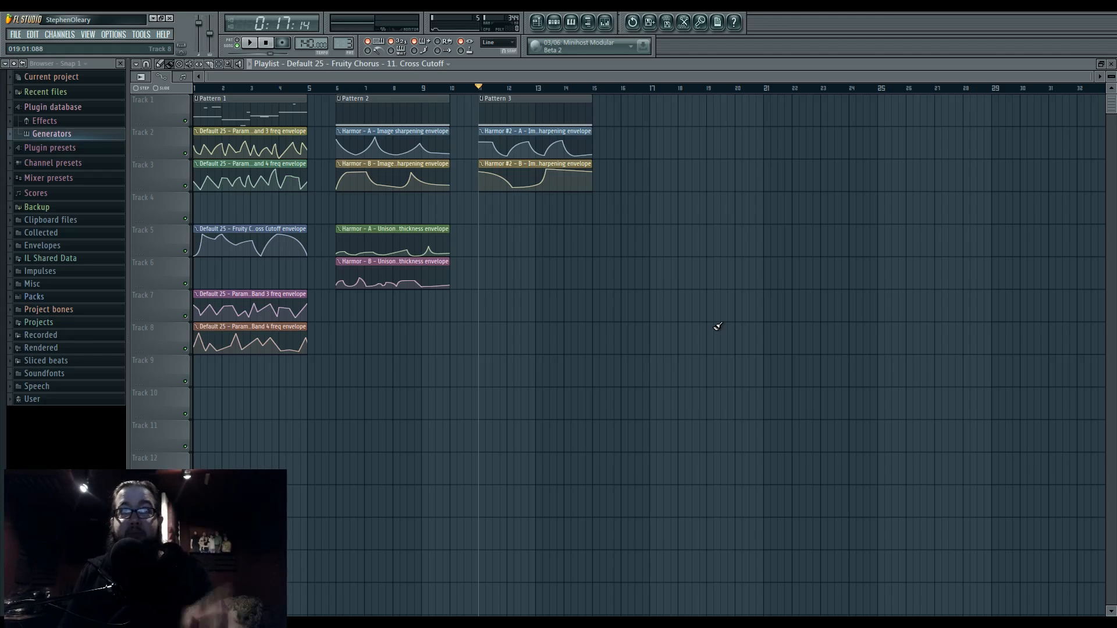
Restart arrangement playback from the beginning to review the automation clips.
left_click(266, 42)
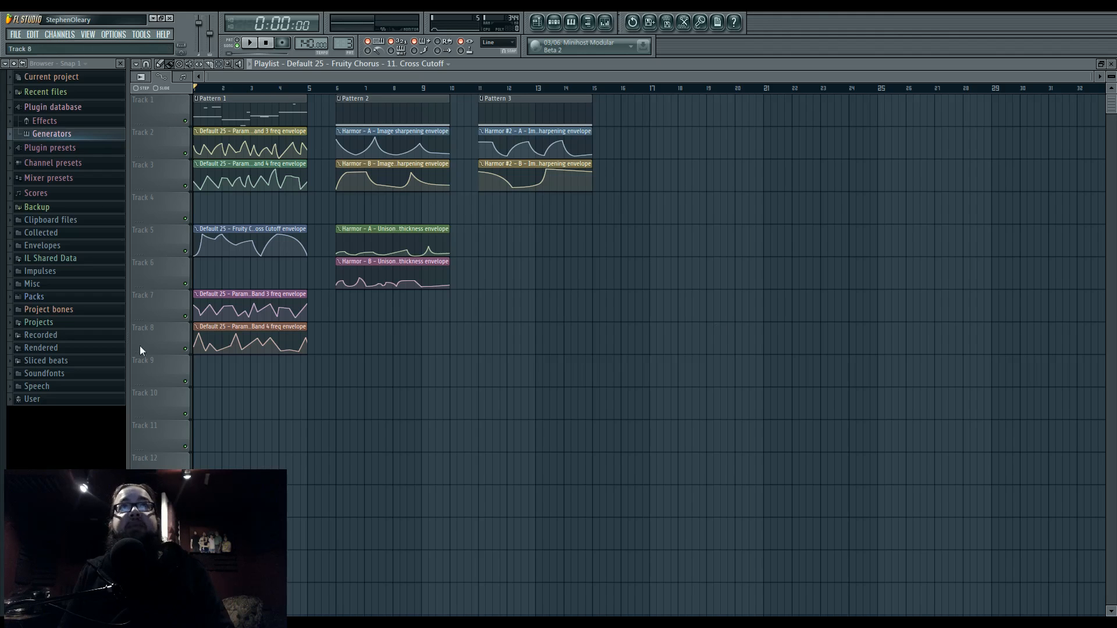
left_click(554, 22)
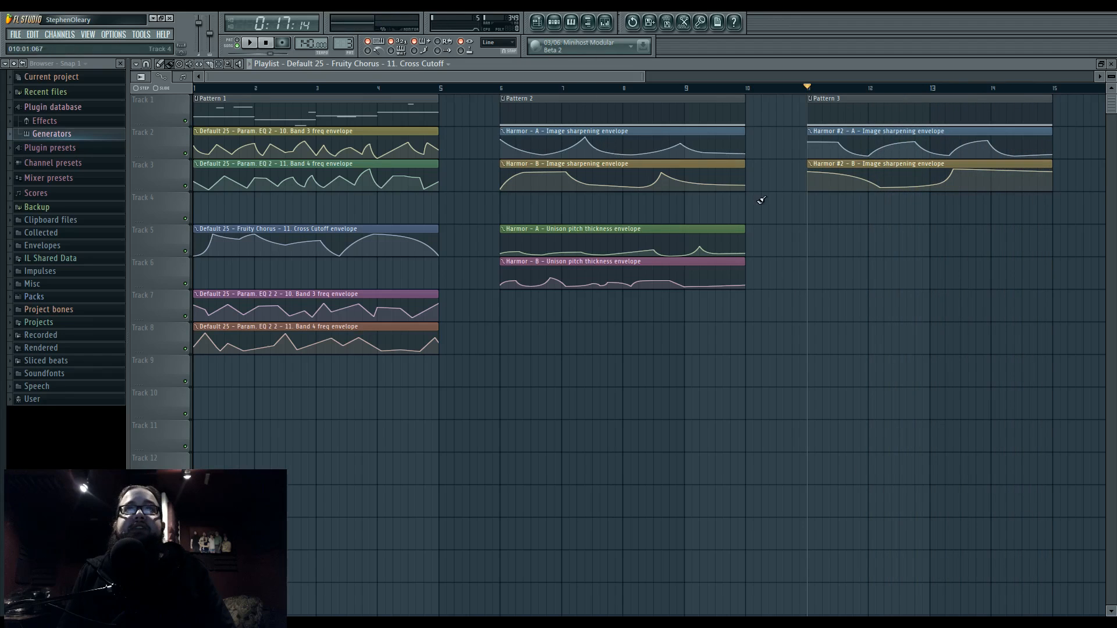
Stop playback and bring up the Default 25 Patcher showing Parametric EQ 2 and WaveShaper.
left_click(265, 42)
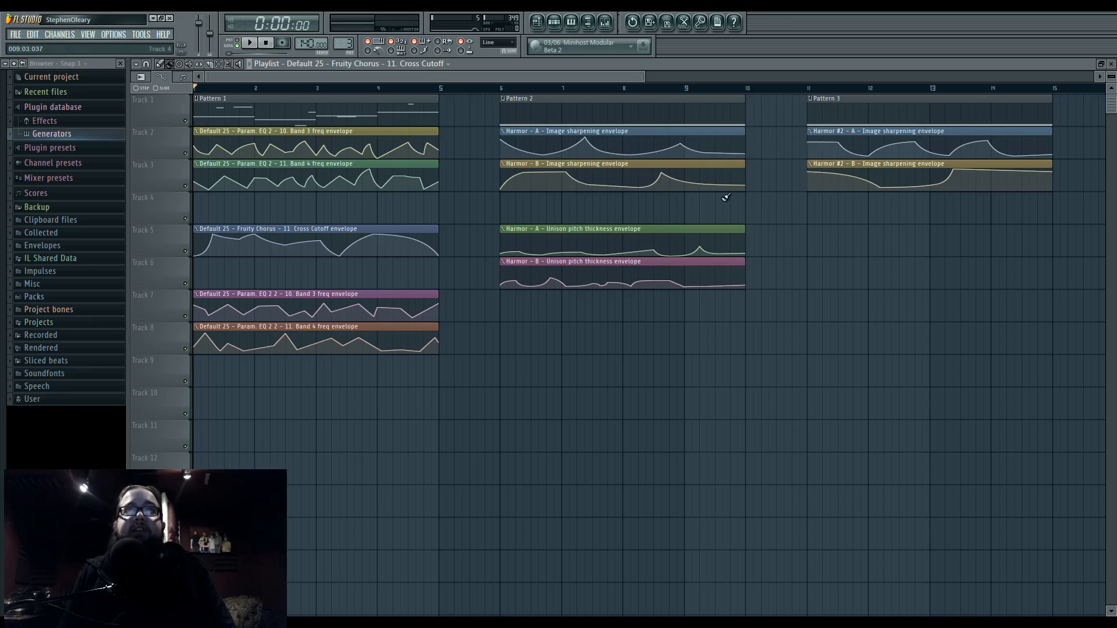
left_click(249, 42)
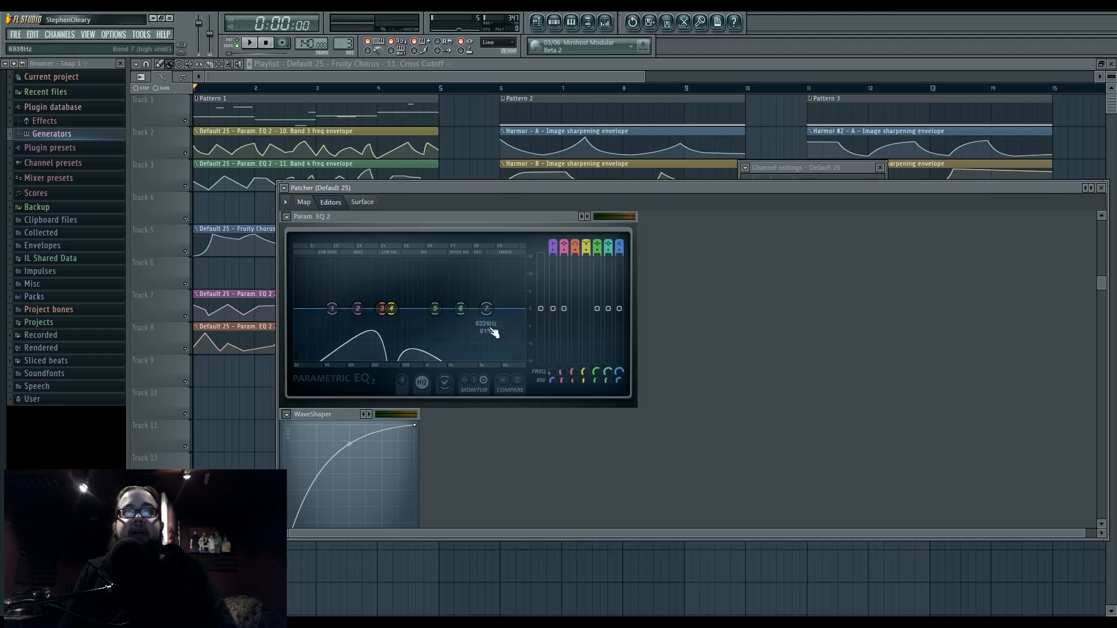
Switch the Patcher to its Map view of the Sytrus-to-output effect chain.
left_click(304, 201)
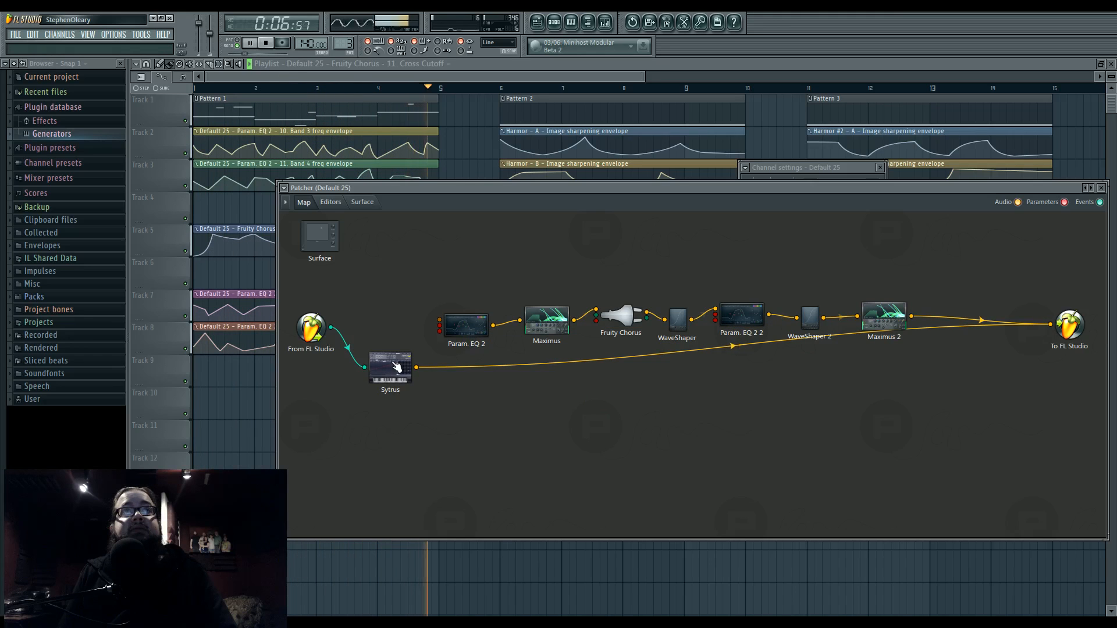
Bring up the Sytrus editor from the Patcher map and view operator 2.
double_click(390, 363)
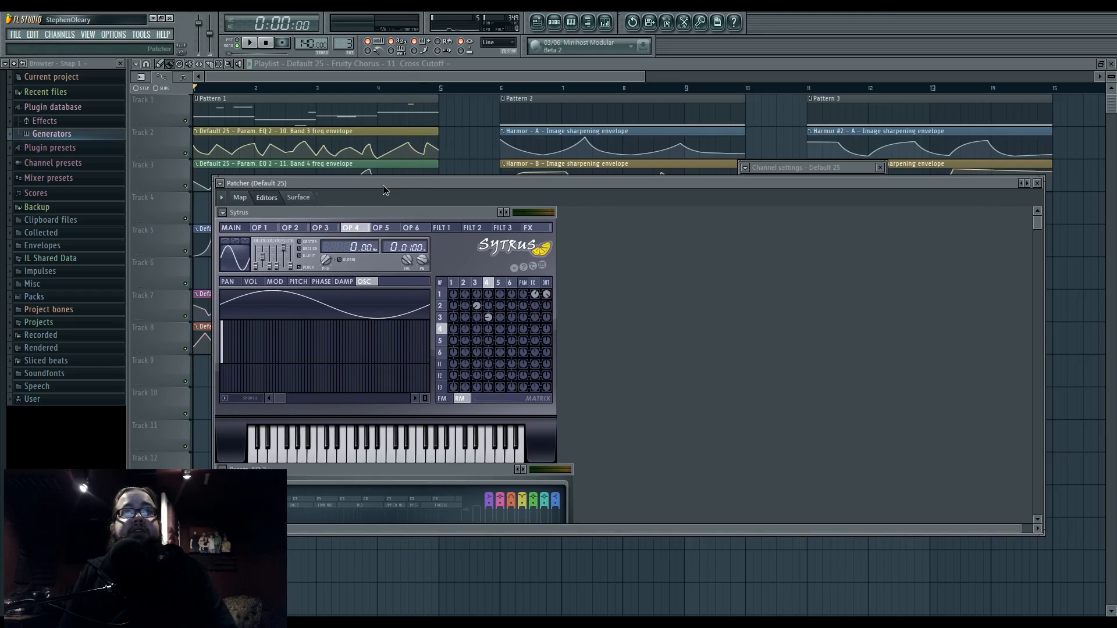
left_click(341, 442)
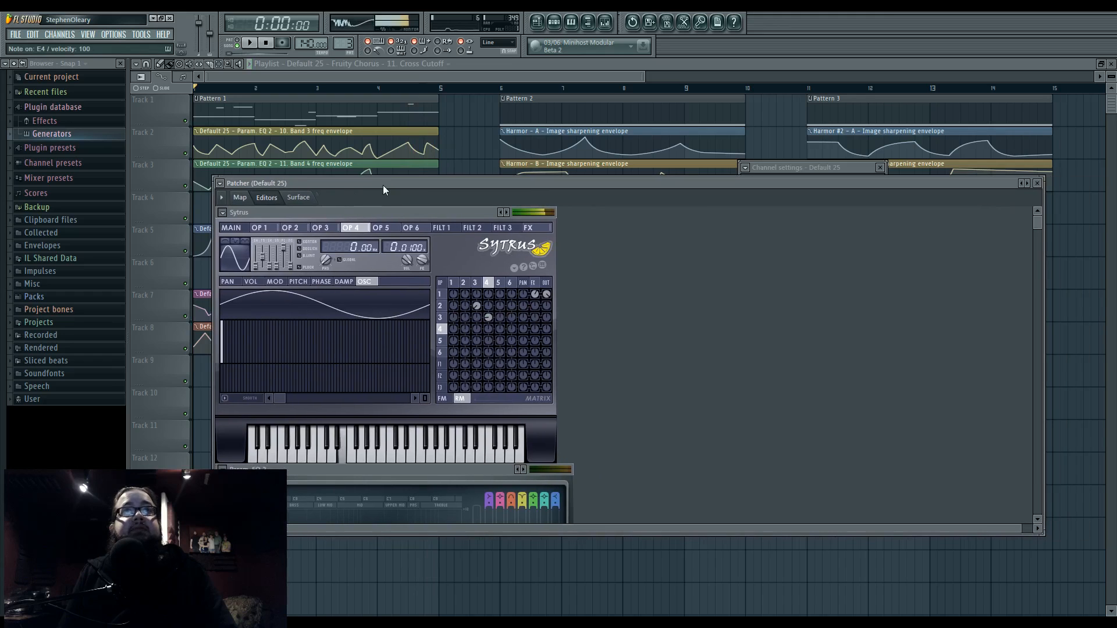
left_click(288, 227)
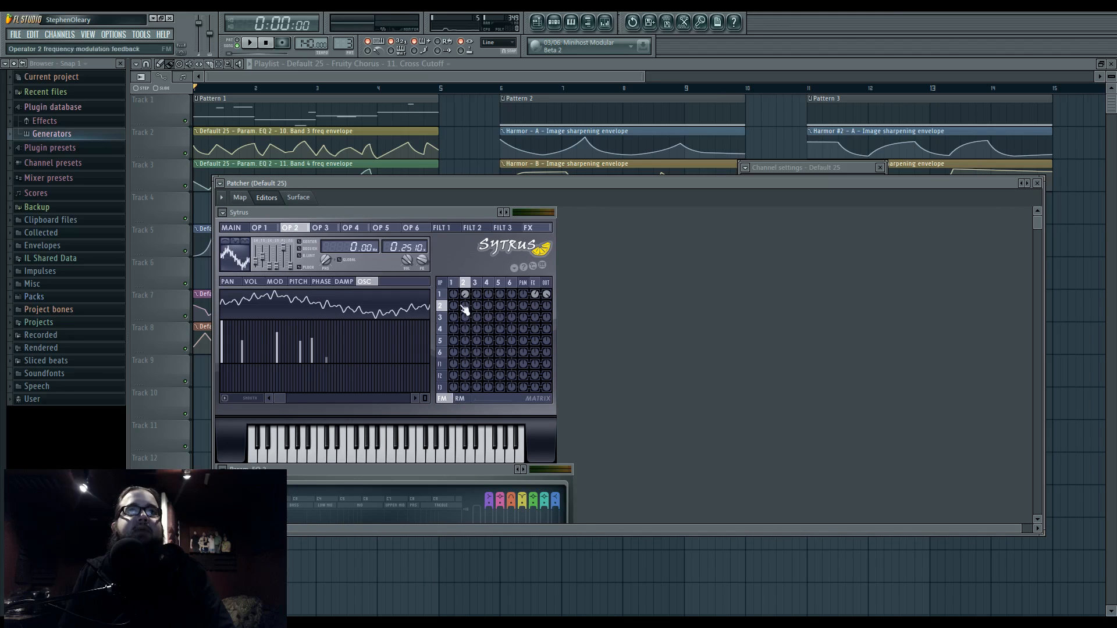
mouse_move(499, 293)
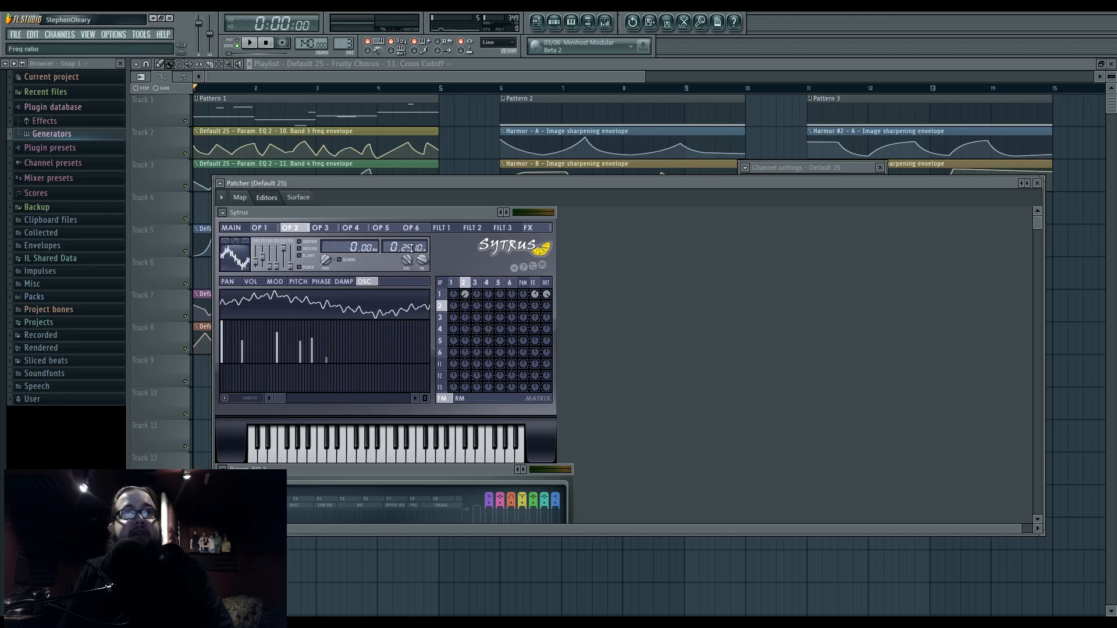
Browse operators 4, 2, 3 and 4 to audition their waveforms and modulation.
left_click(350, 227)
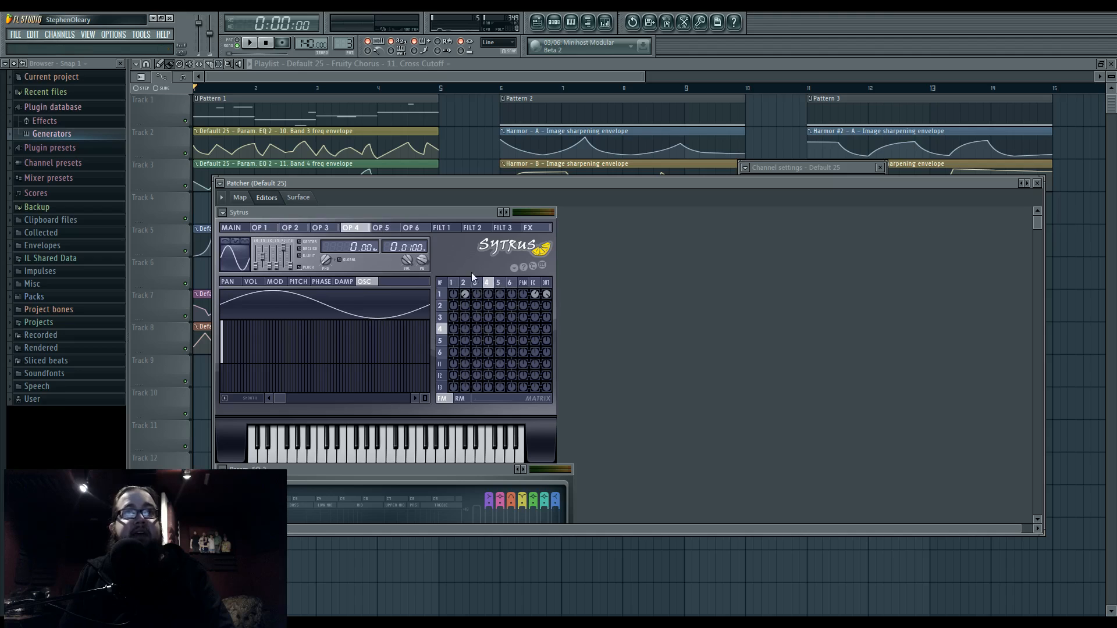
left_click(289, 227)
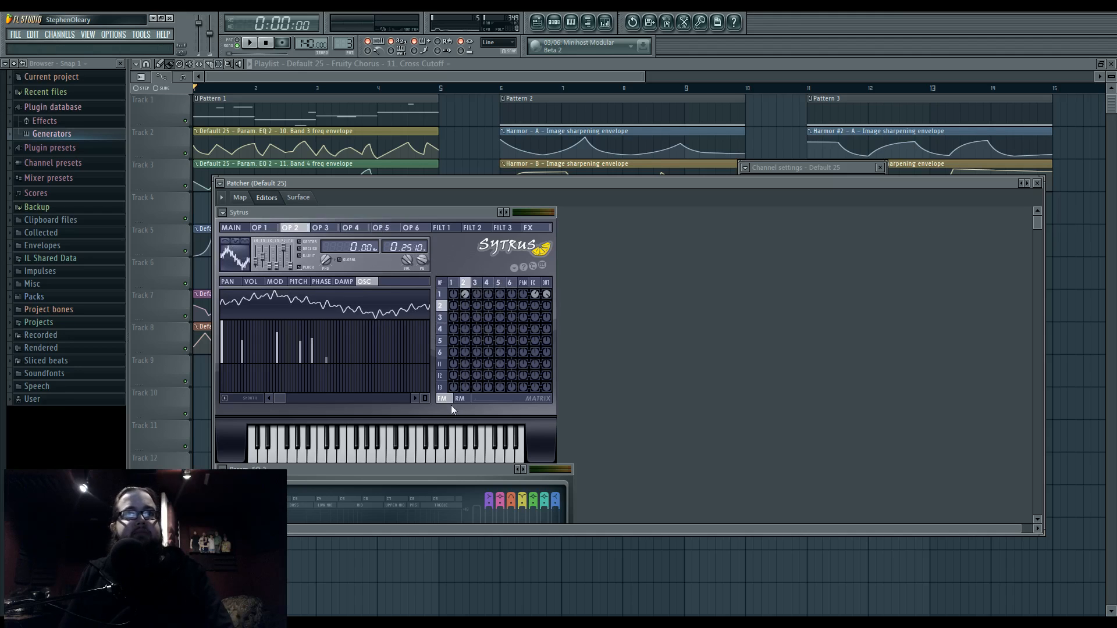
left_click(320, 227)
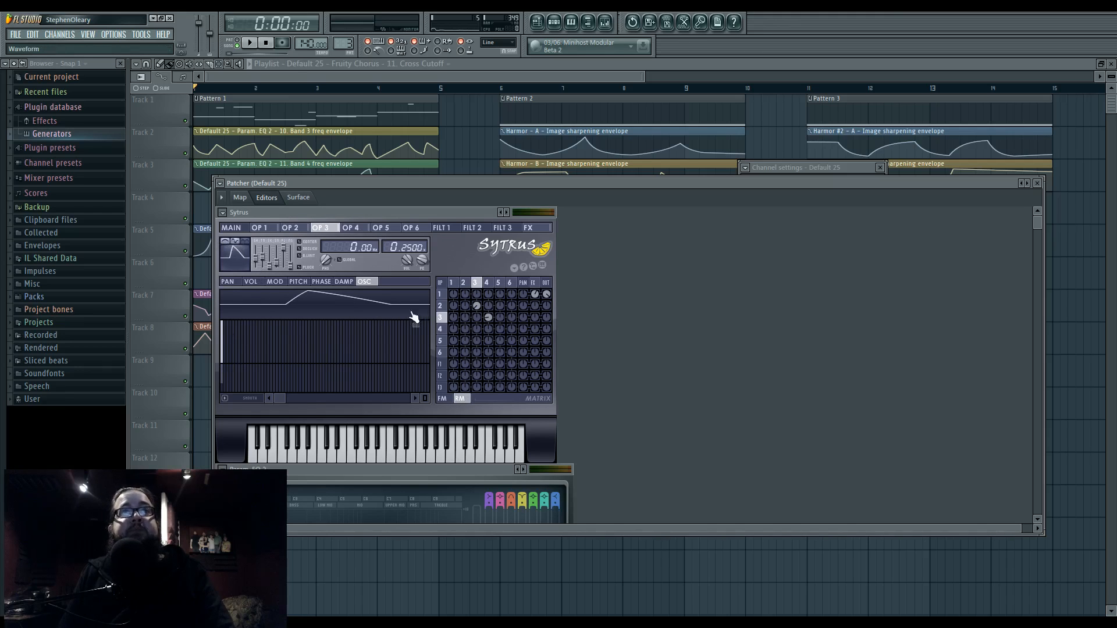
left_click(351, 227)
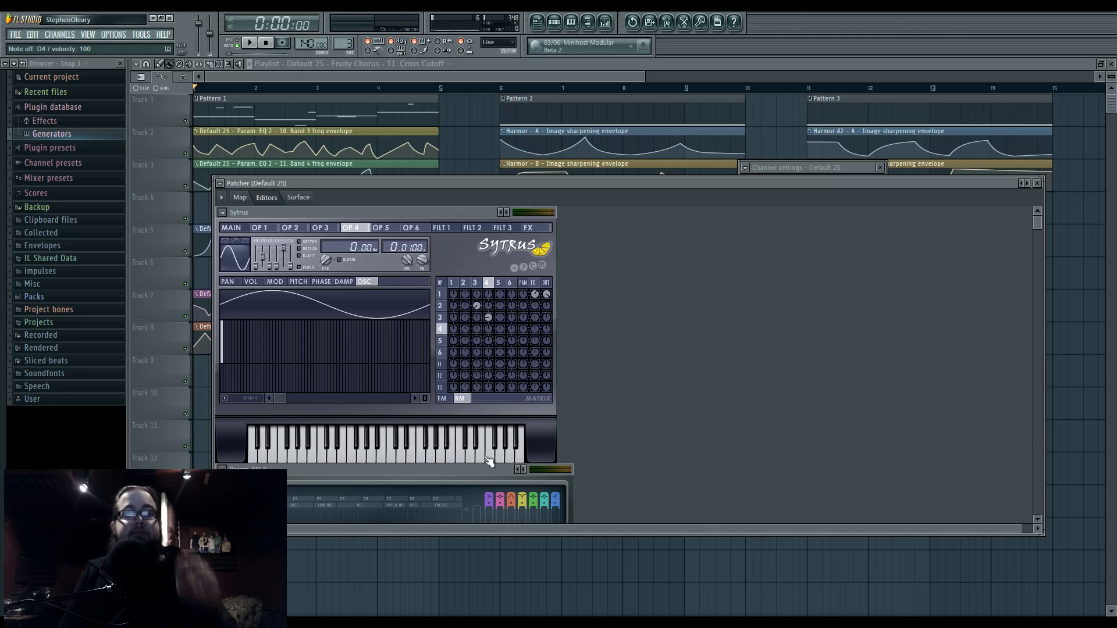
mouse_move(488, 439)
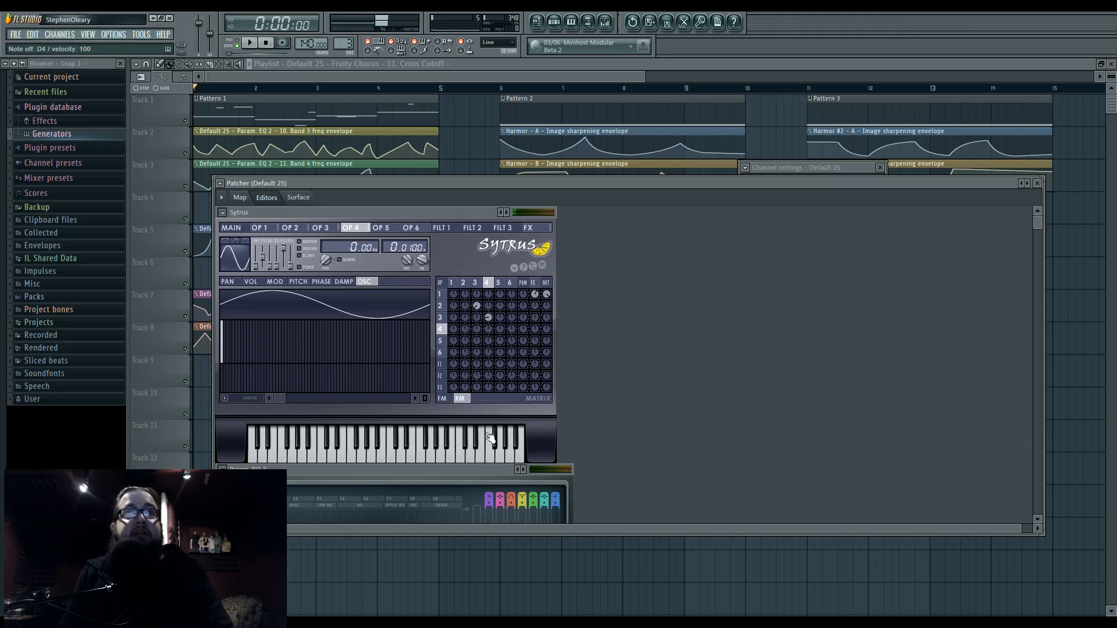
mouse_move(520, 439)
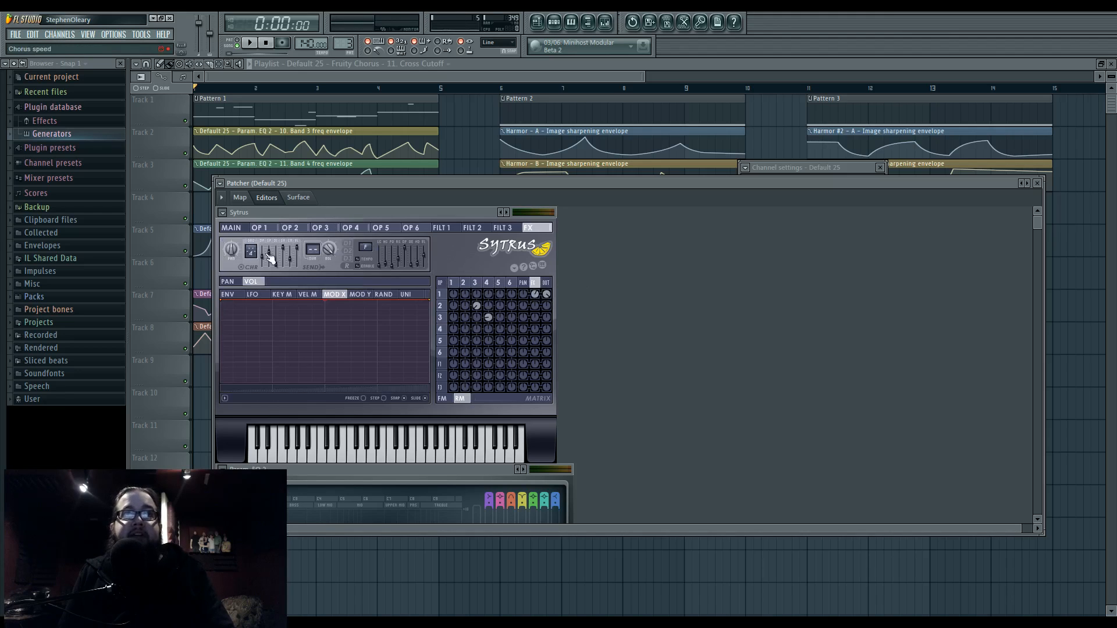
mouse_move(538, 298)
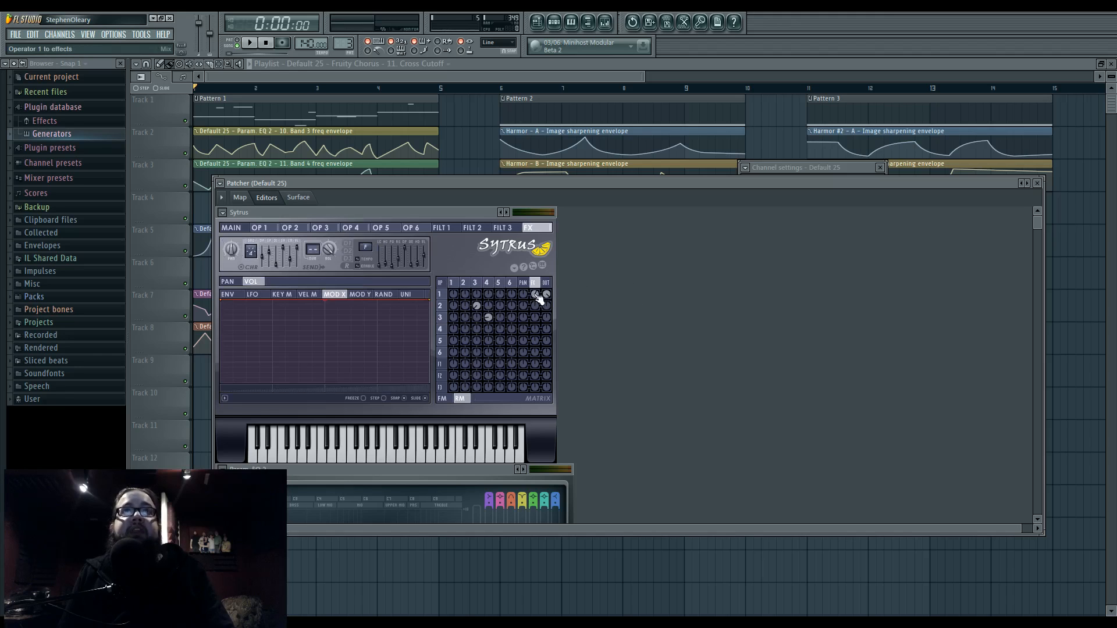
Adjust operator 1's send to the effects in Sytrus's modulation matrix.
left_click(240, 198)
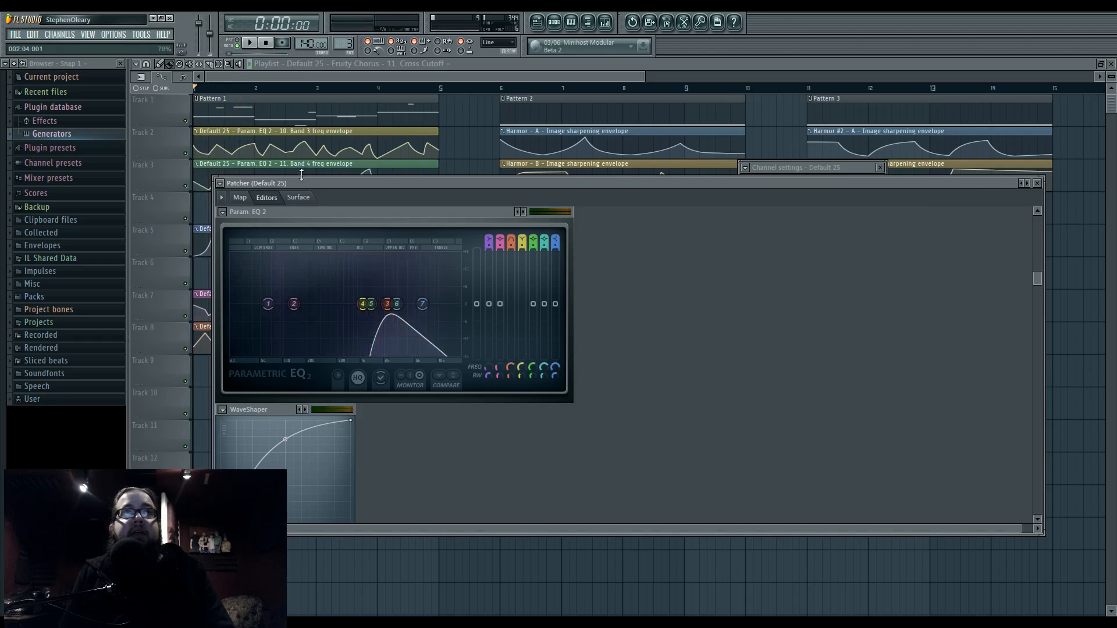
Bring up Maximus from the Patcher map and inspect its LOW and MASTER bands.
left_click_drag(256, 182, 299, 220)
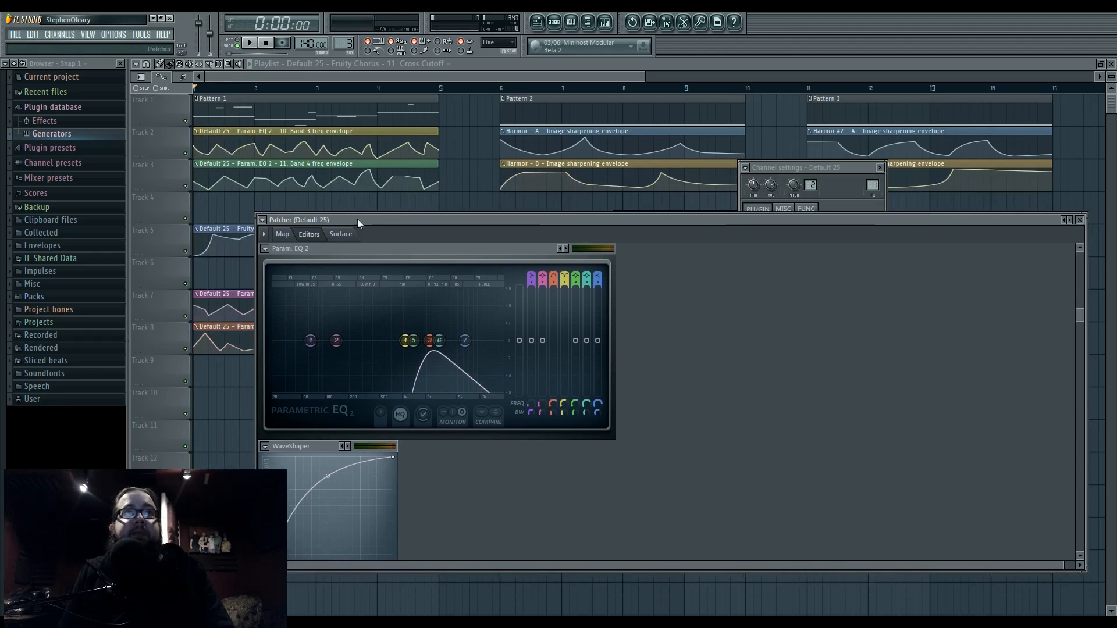
left_click(282, 234)
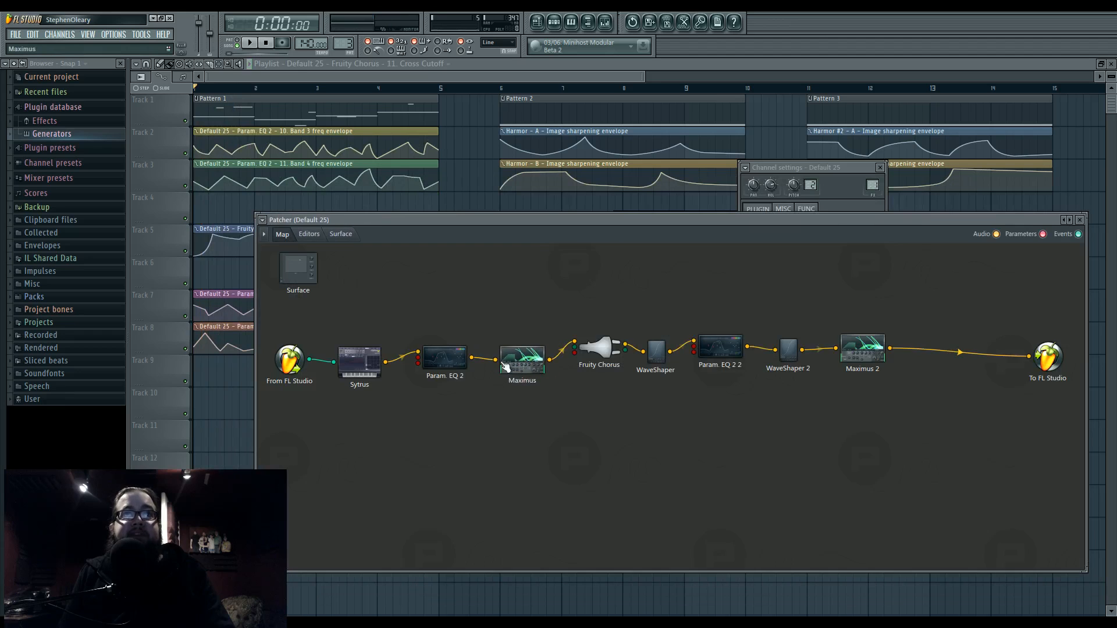
double_click(521, 360)
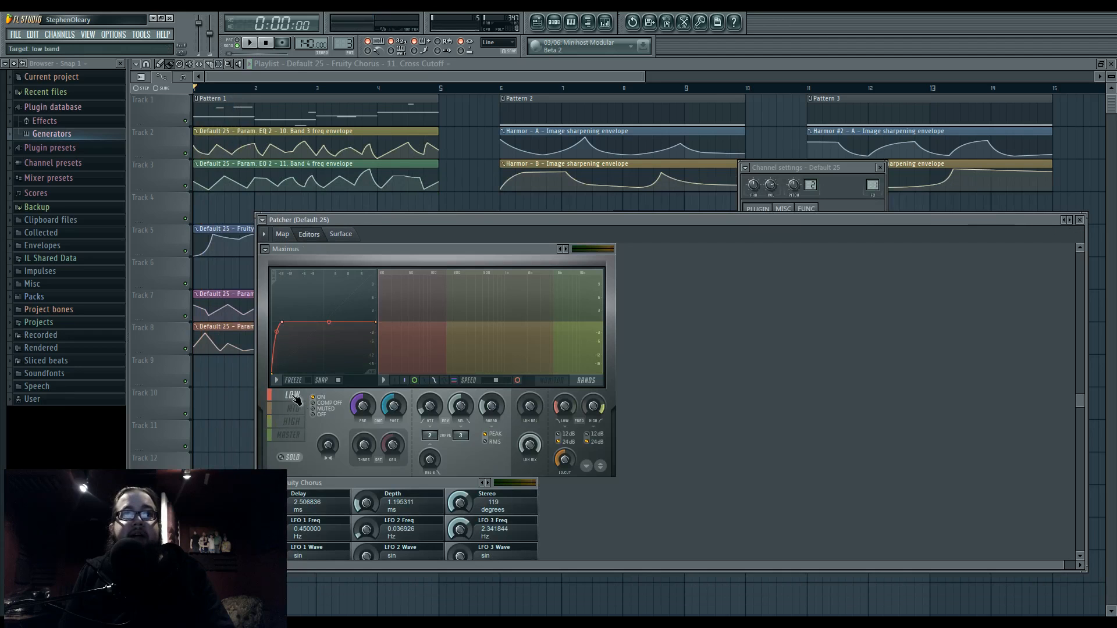
left_click(286, 434)
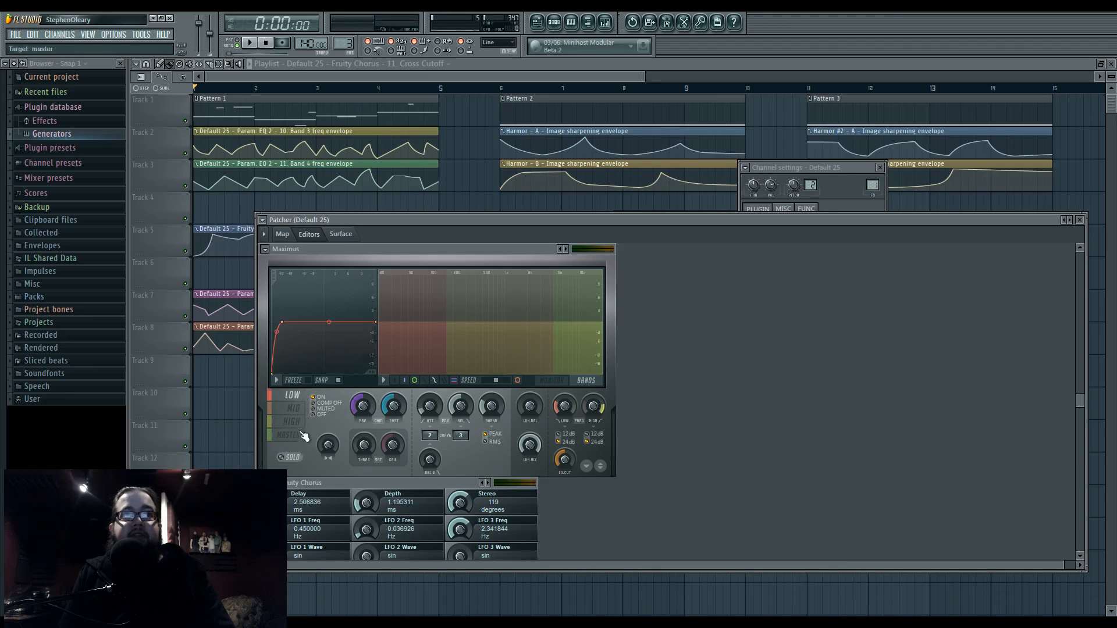
left_click(282, 233)
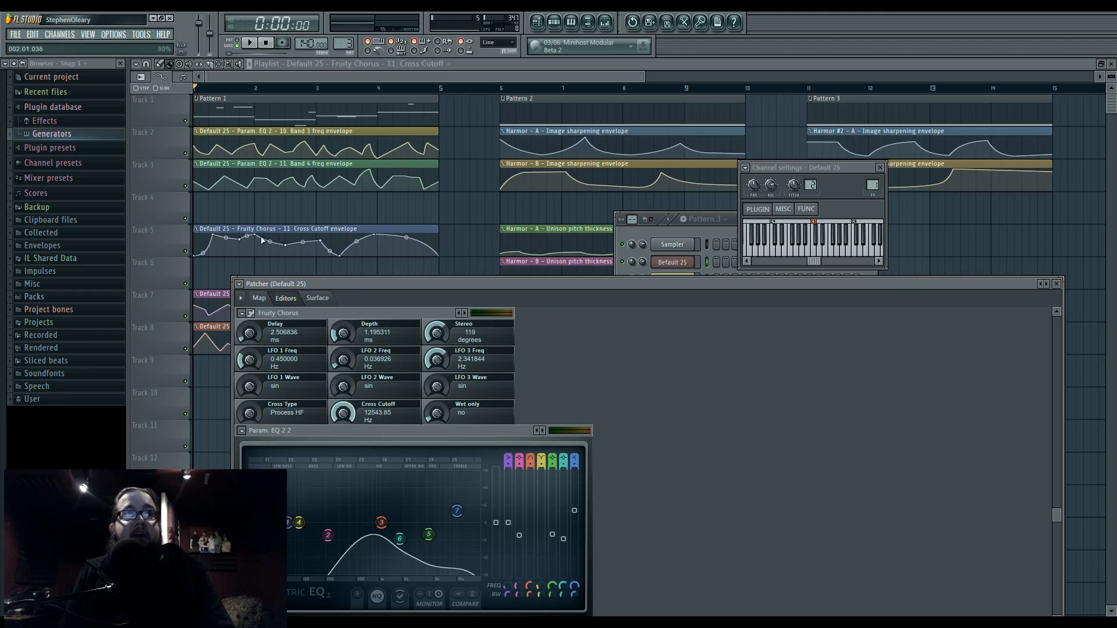
Audition the modulated chorus Cross Cutoff, then collapse Fruity Chorus to reveal WaveShaper.
left_click(249, 42)
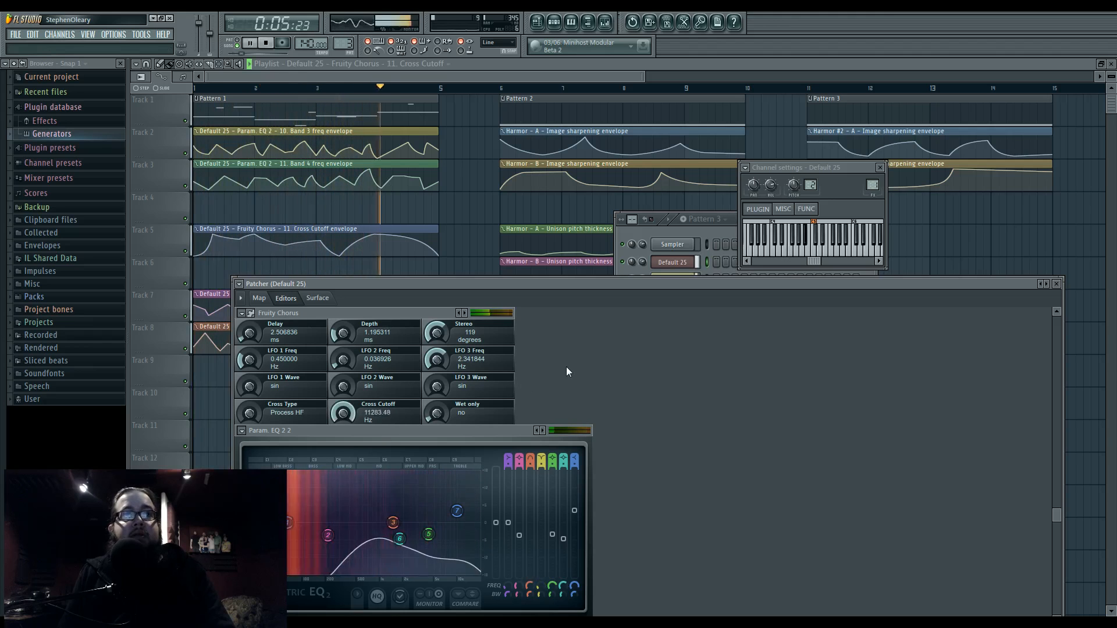
left_click(265, 42)
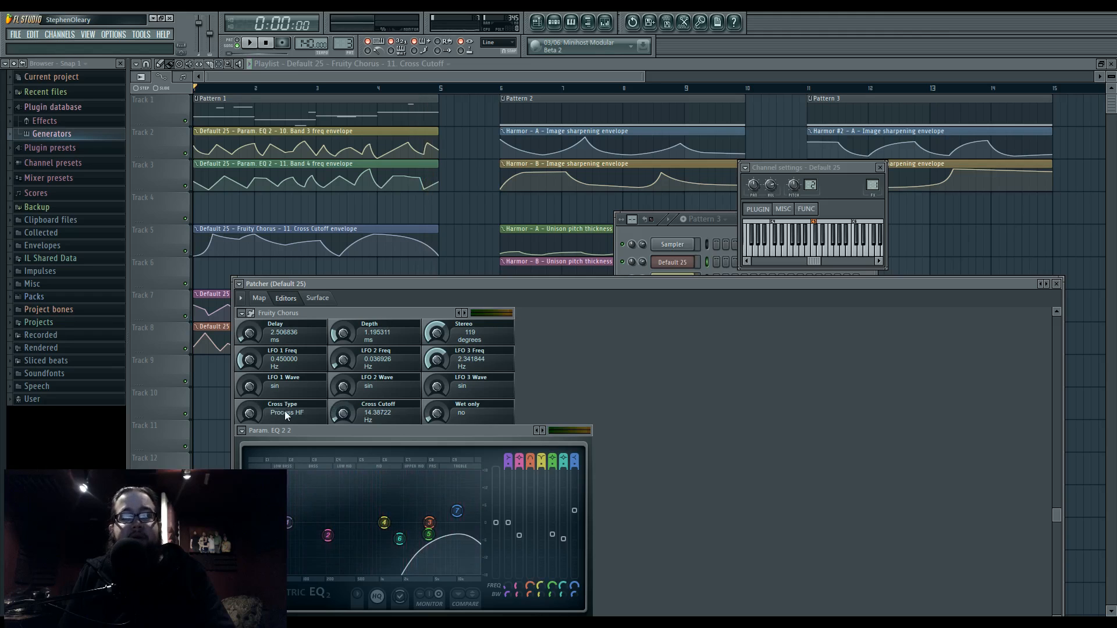
mouse_move(629, 386)
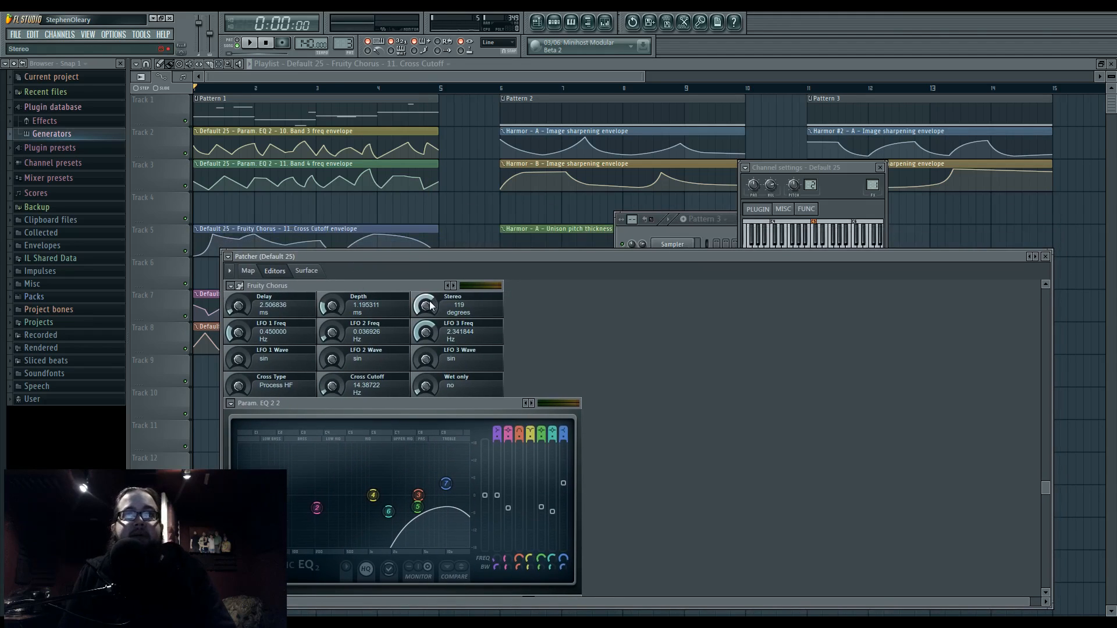
left_click(248, 271)
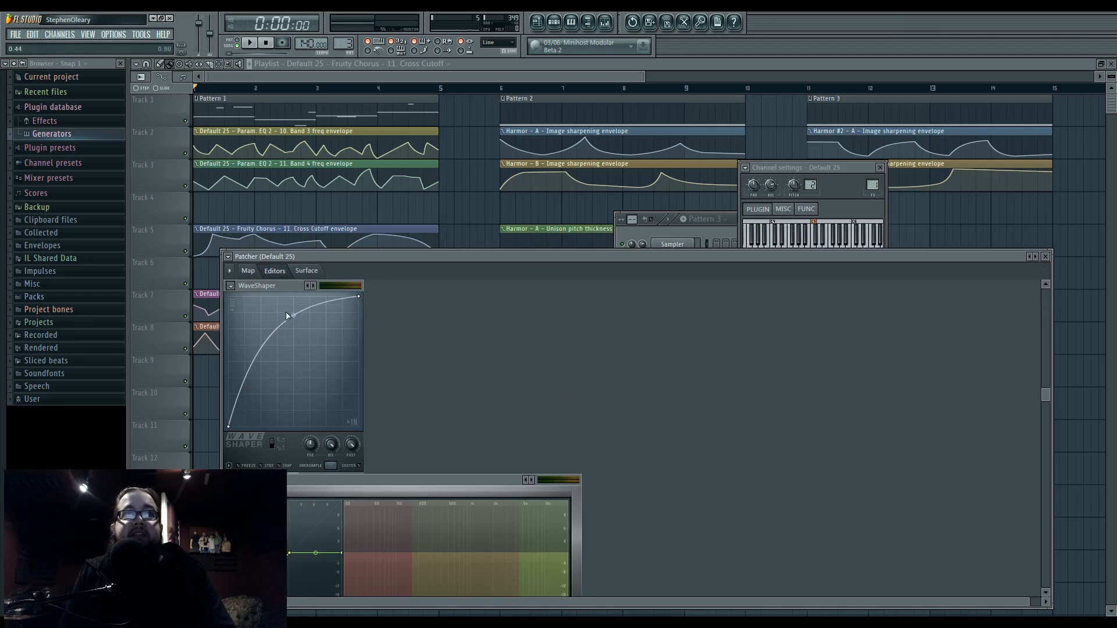
Collapse WaveShaper to inspect Param. EQ 2 2, then return to the Patcher map.
left_click(248, 270)
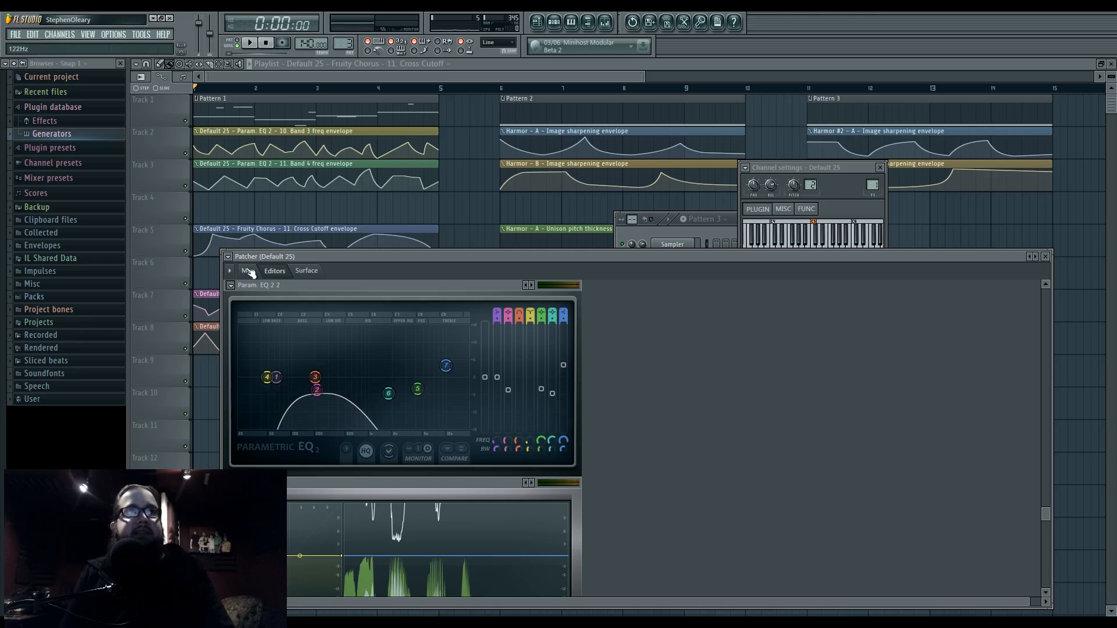
left_click(248, 271)
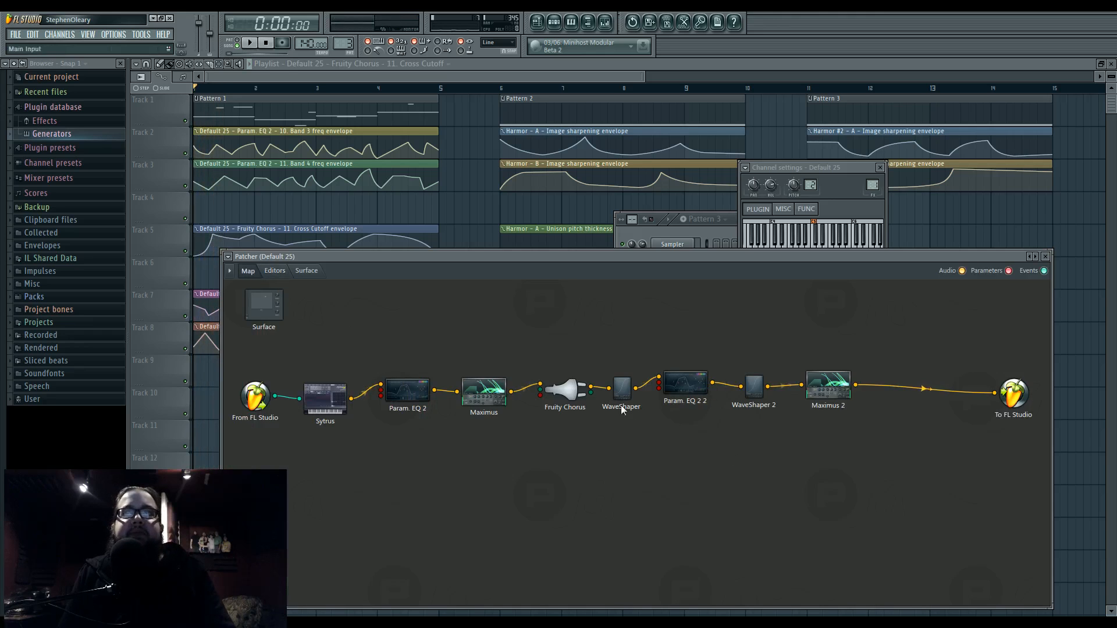
Audition Maximus 2's LOW and MID bands during playback, then return to the Patcher map.
double_click(827, 385)
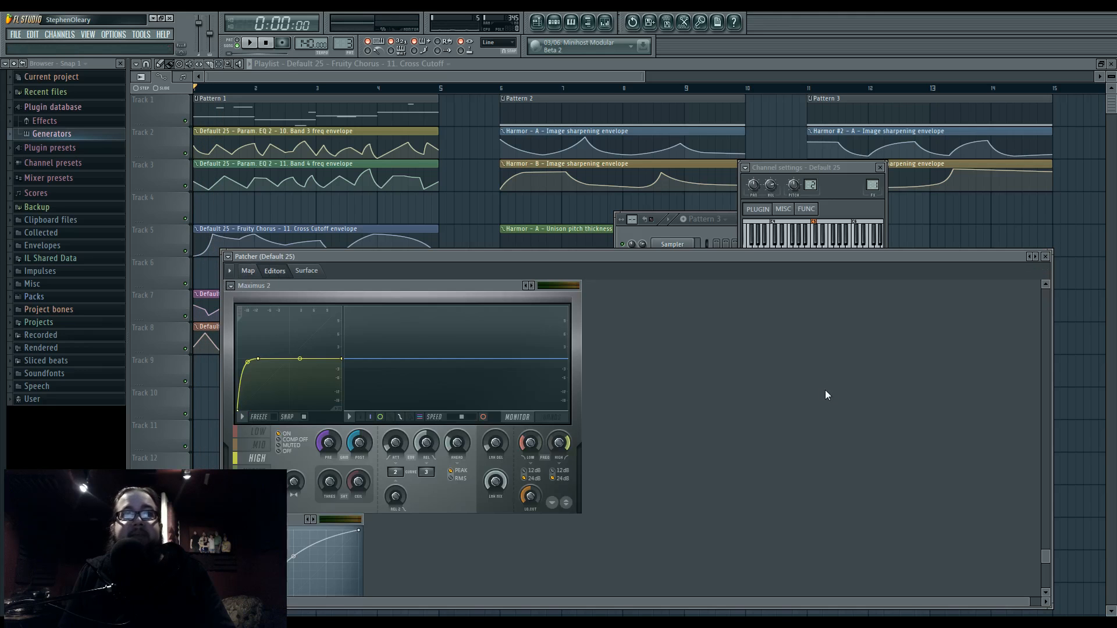
left_click(249, 43)
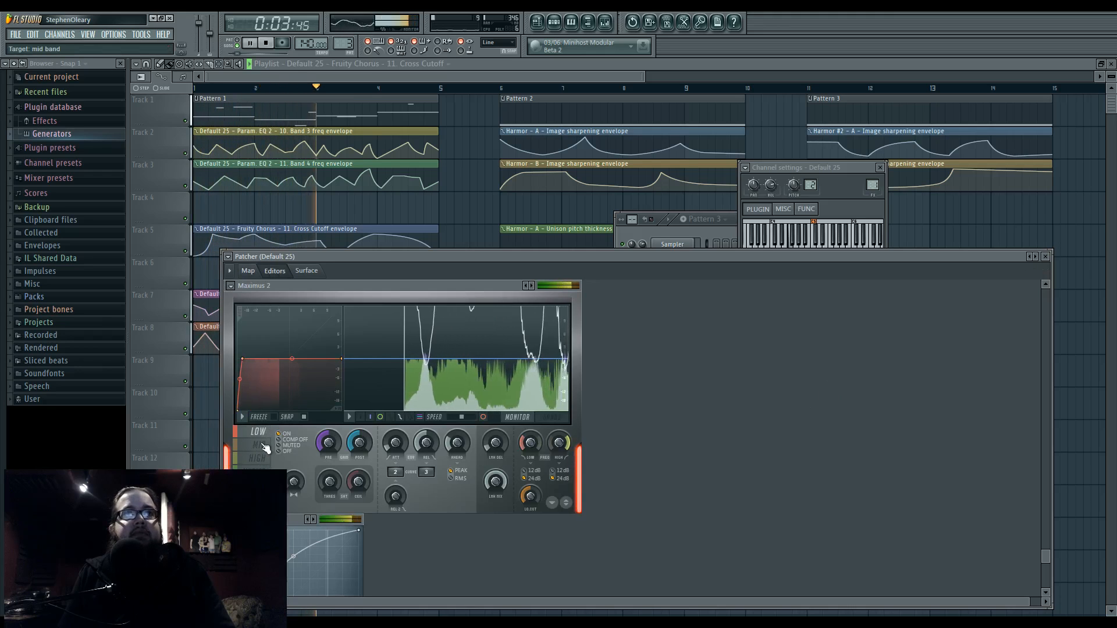
left_click(266, 42)
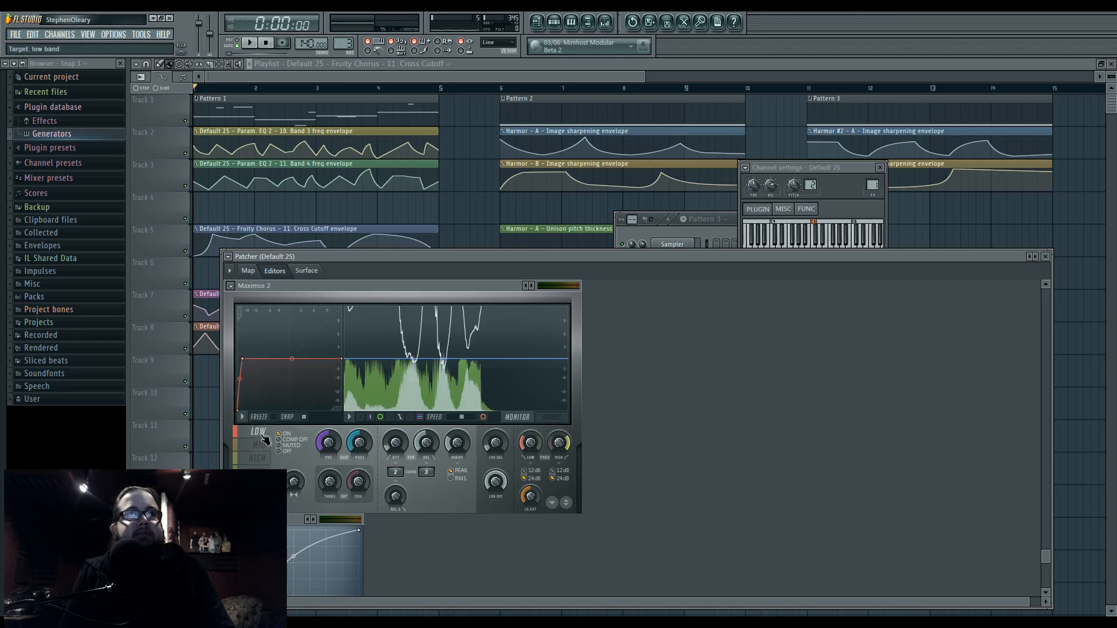
left_click(257, 444)
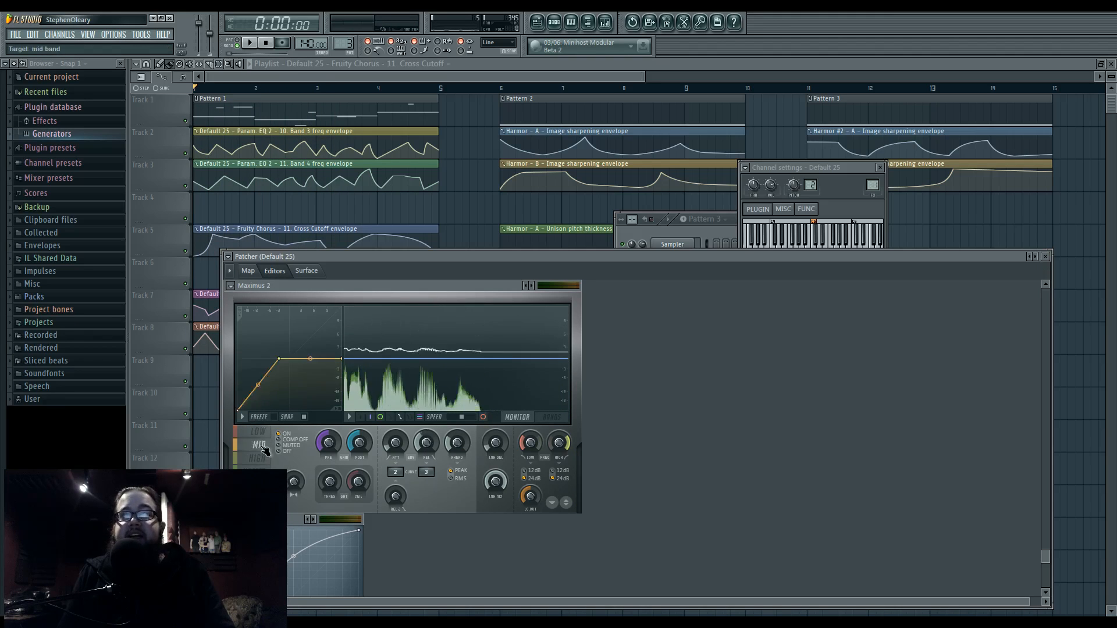
left_click(248, 270)
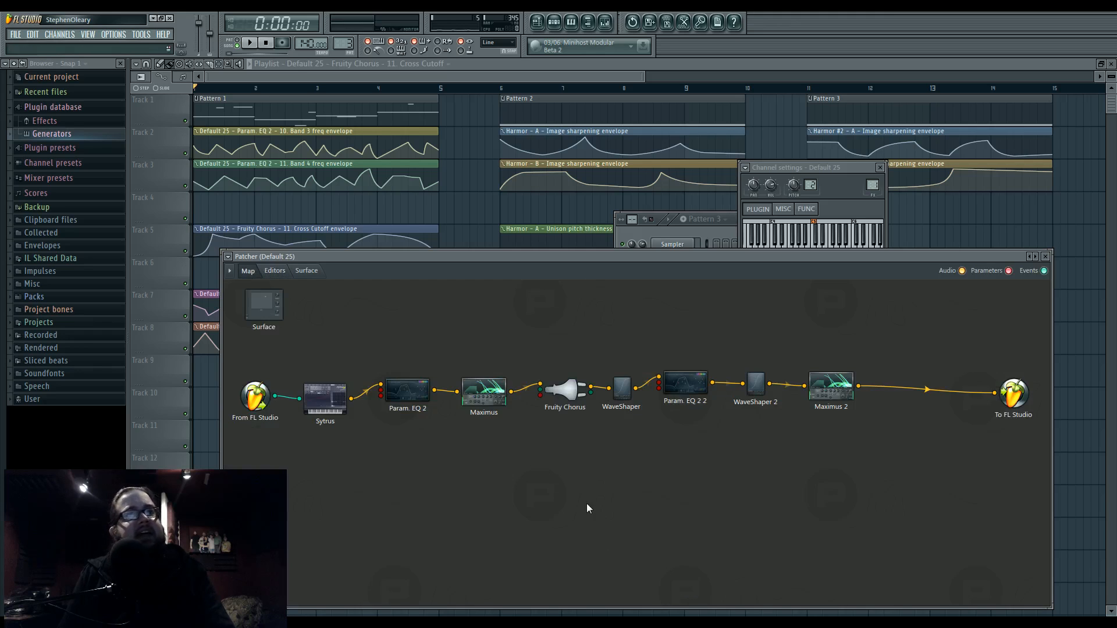
mouse_move(475, 464)
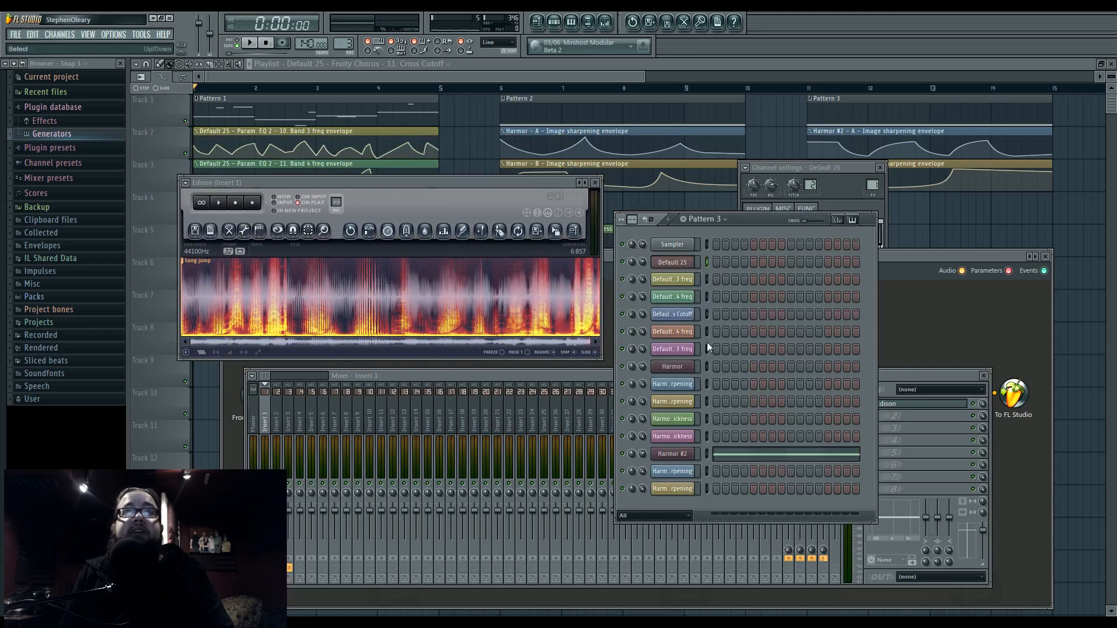
Bring up the first Harmor's part B and play the song to hear its resynthesis.
left_click(671, 366)
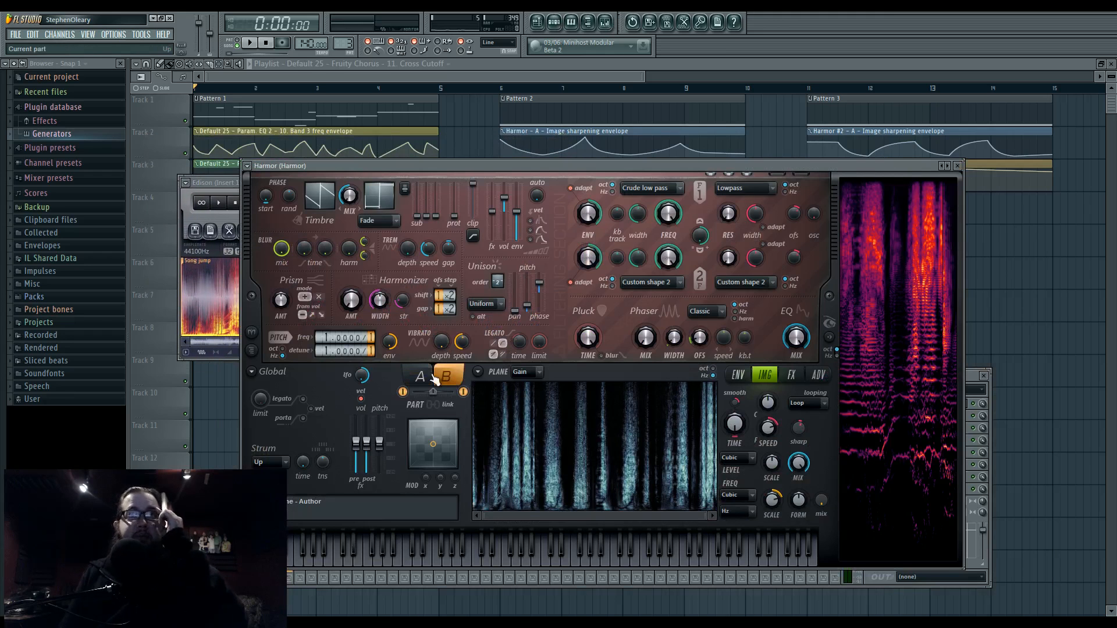
left_click(446, 376)
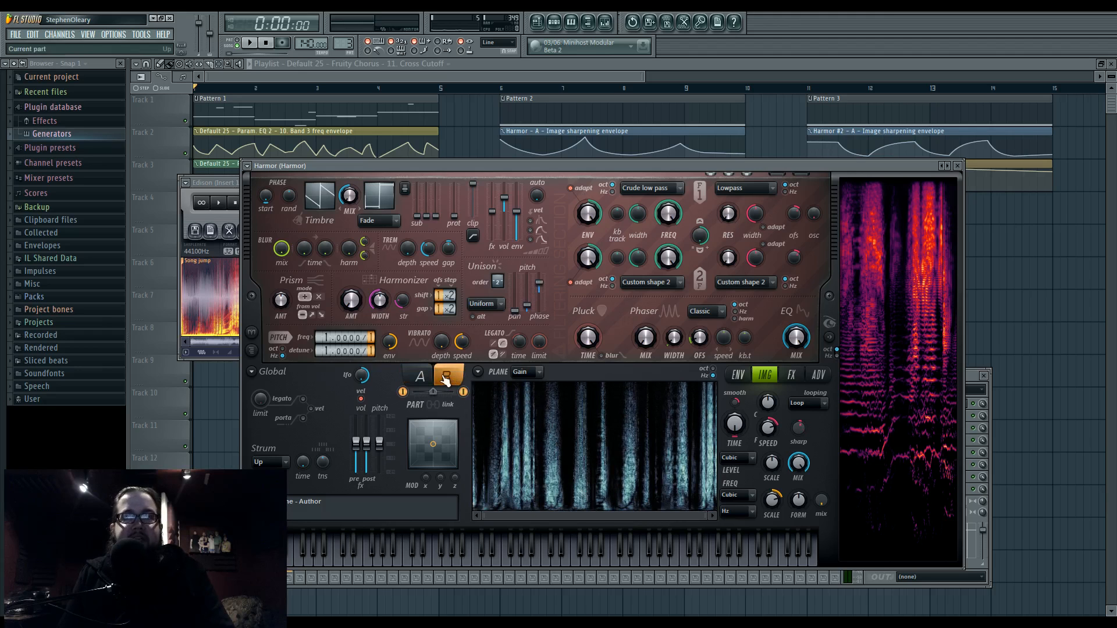
left_click(818, 373)
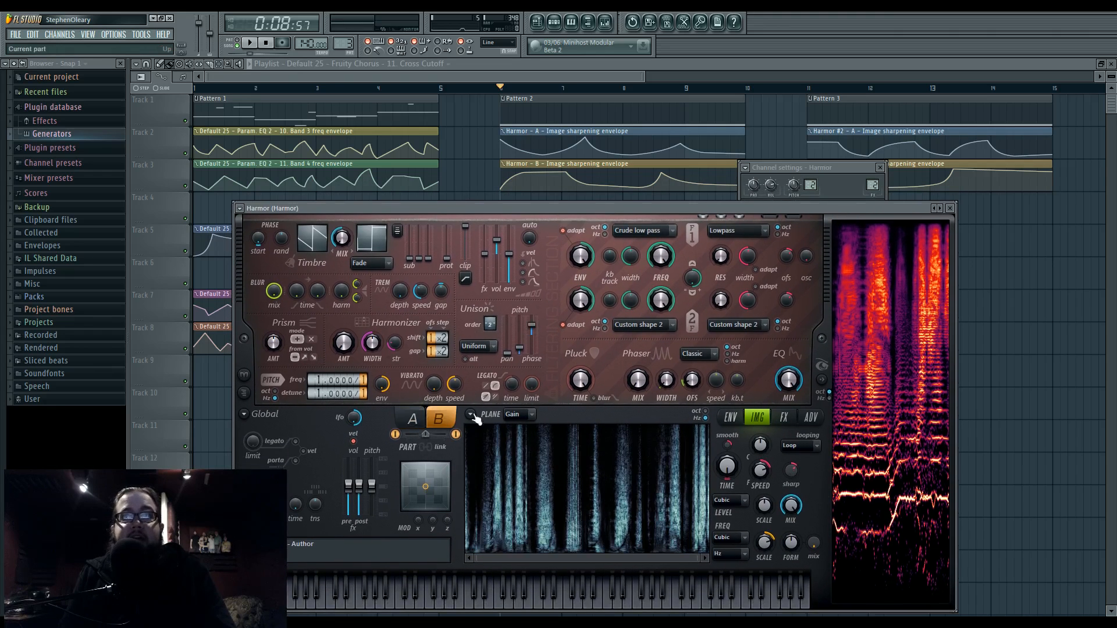
left_click(411, 418)
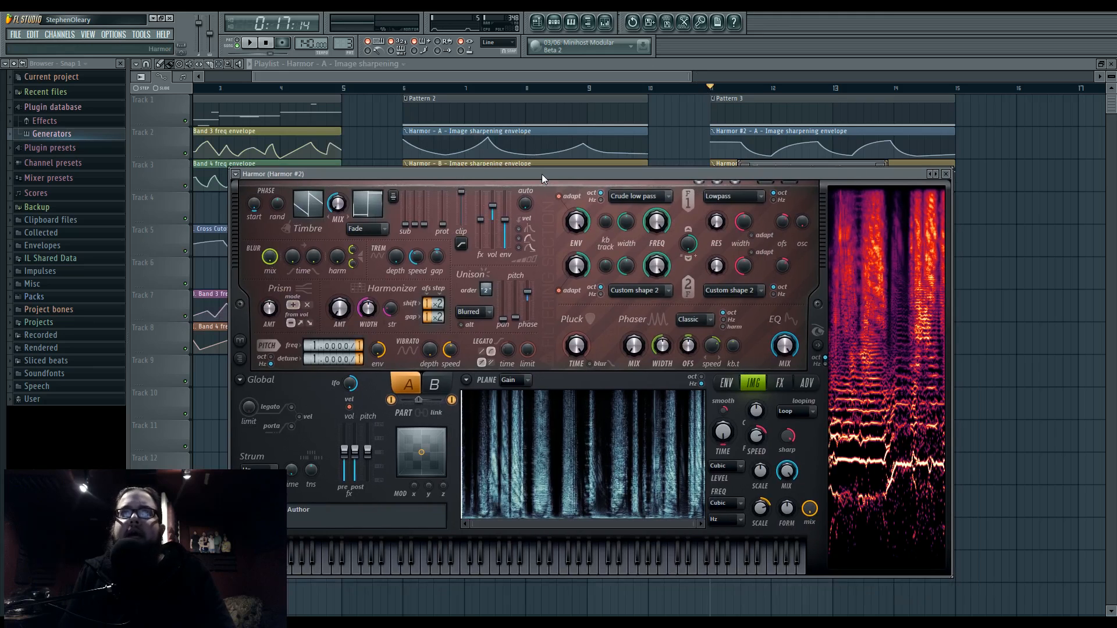
Browse Harmor #2's part A and part B pages, checking the advanced and image resynthesis settings.
left_click(434, 384)
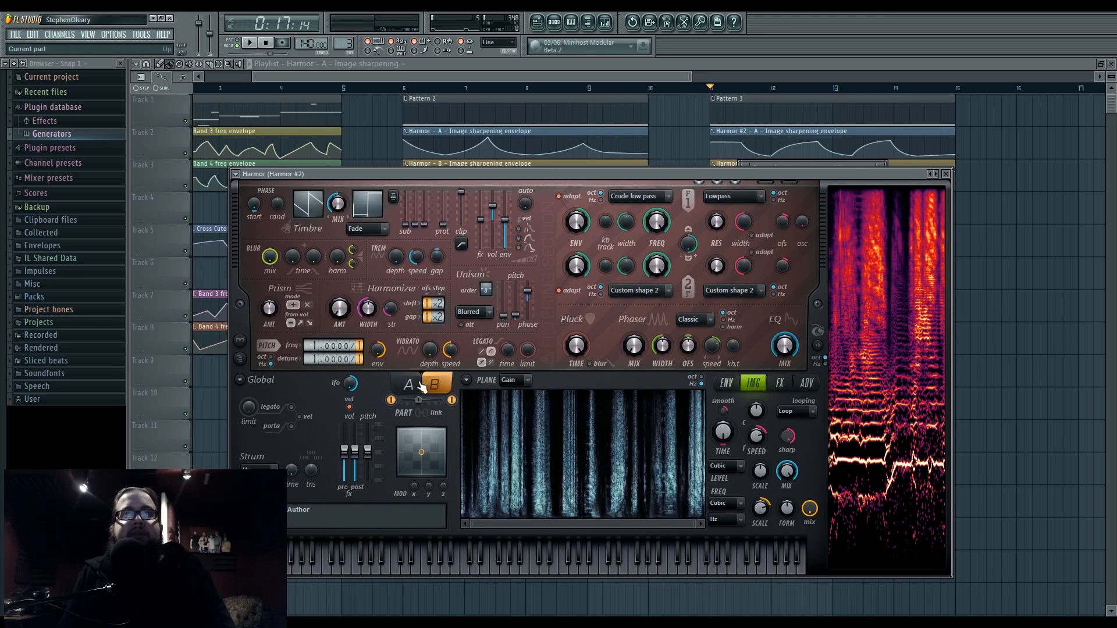
left_click(407, 384)
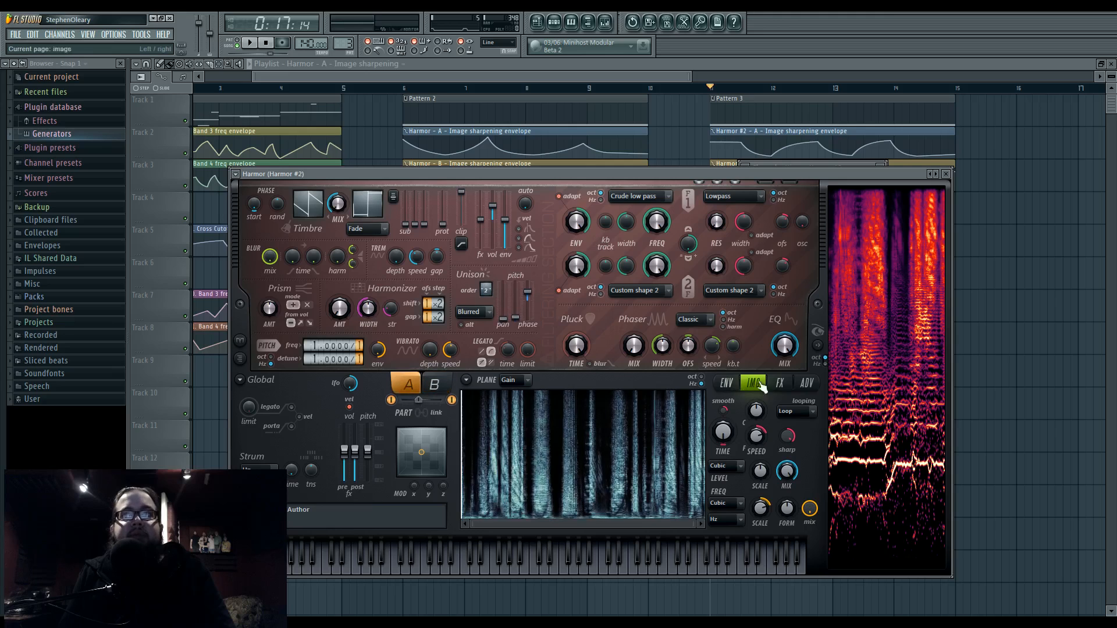
left_click(805, 383)
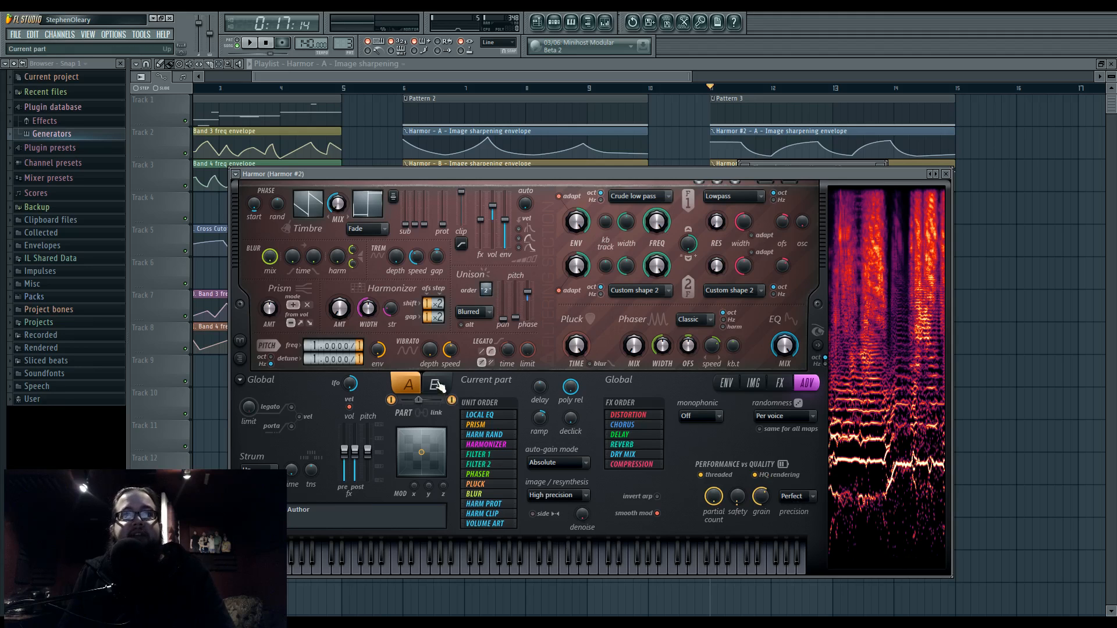
left_click(435, 383)
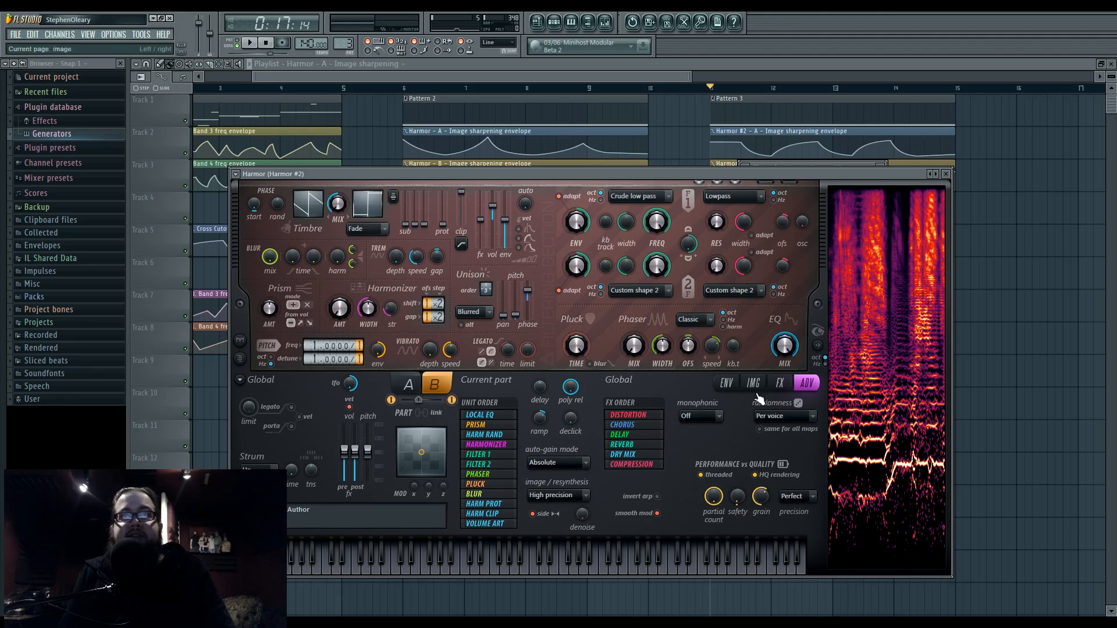
left_click(753, 383)
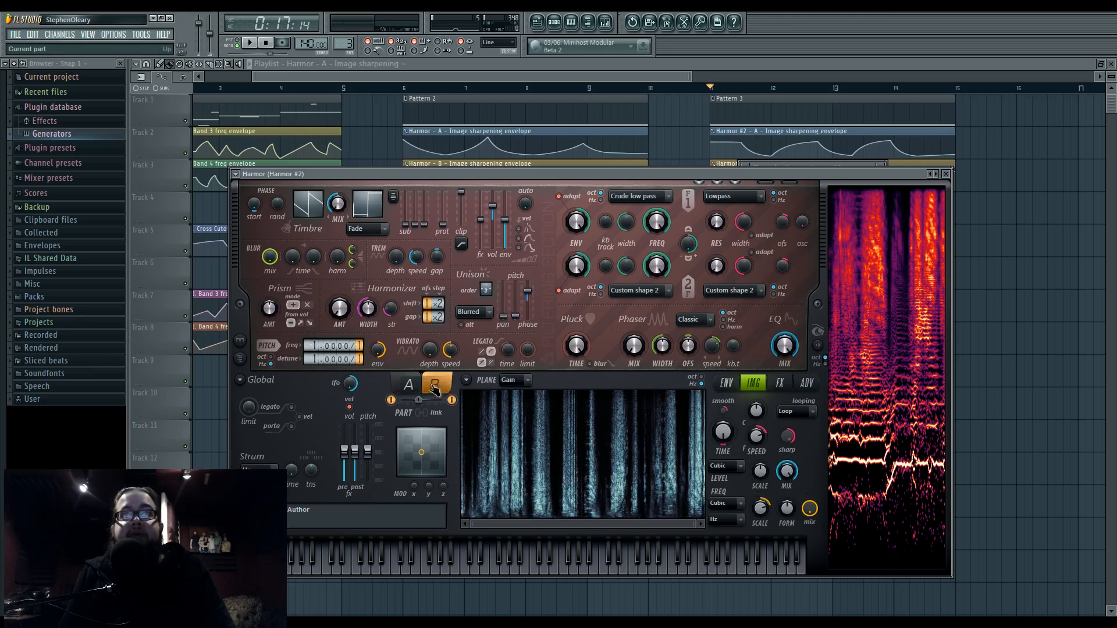
Show Harmor #2's ENV page and its list of envelope target parameters.
left_click(437, 384)
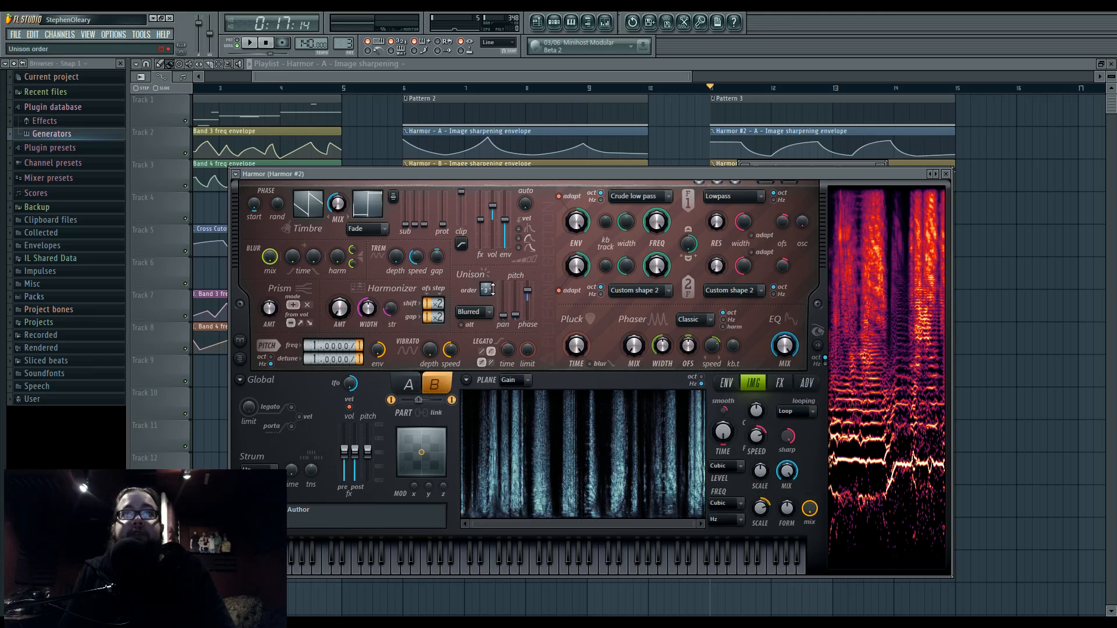
left_click(408, 383)
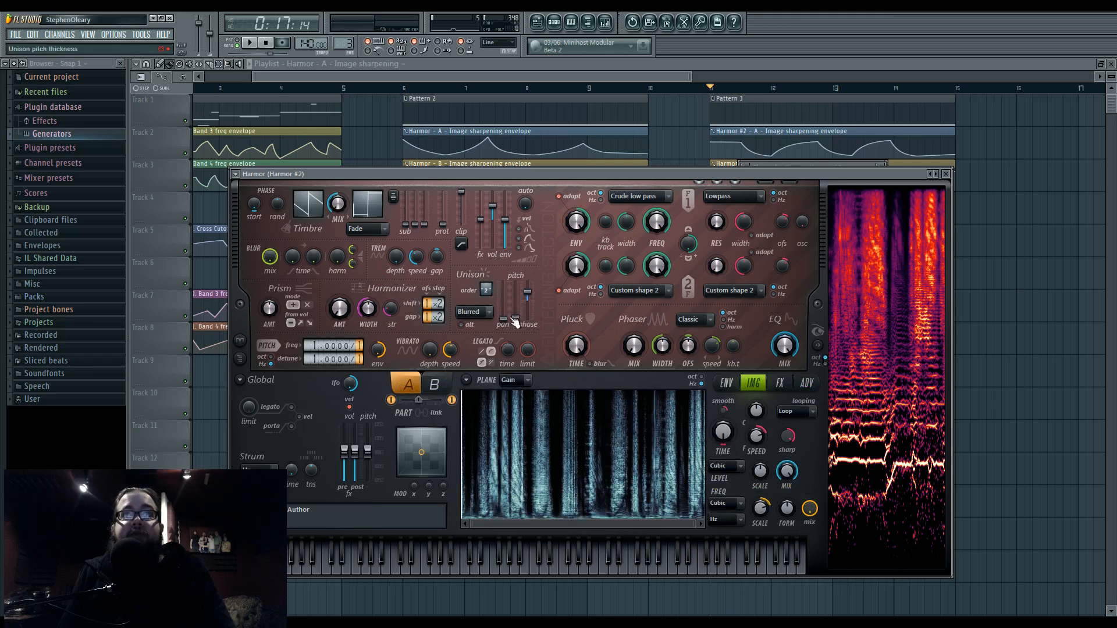
mouse_move(510, 342)
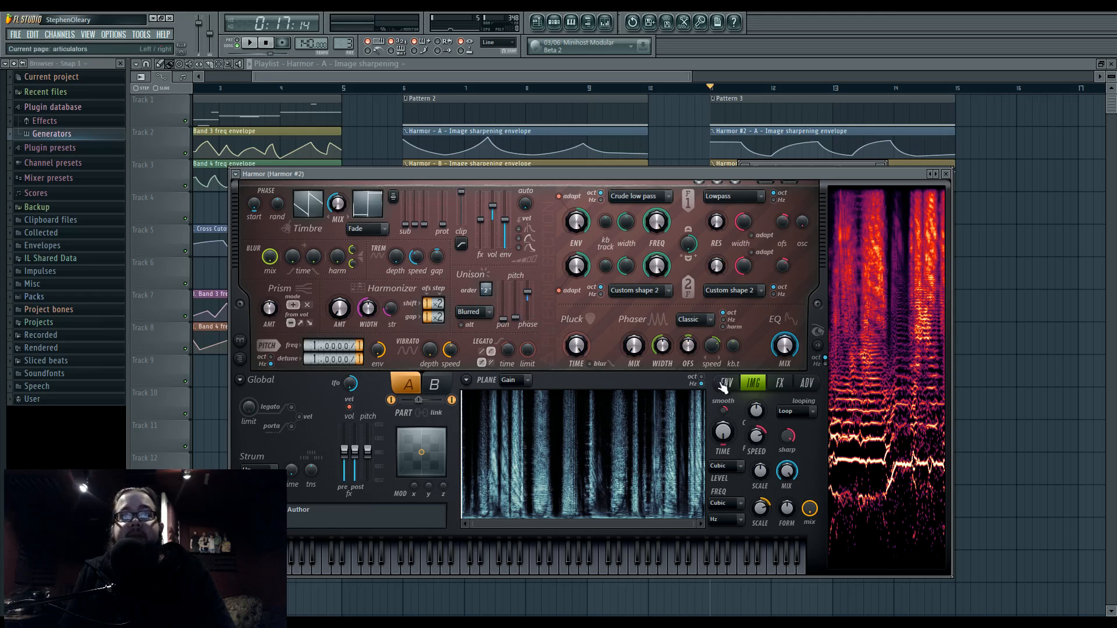
left_click(725, 383)
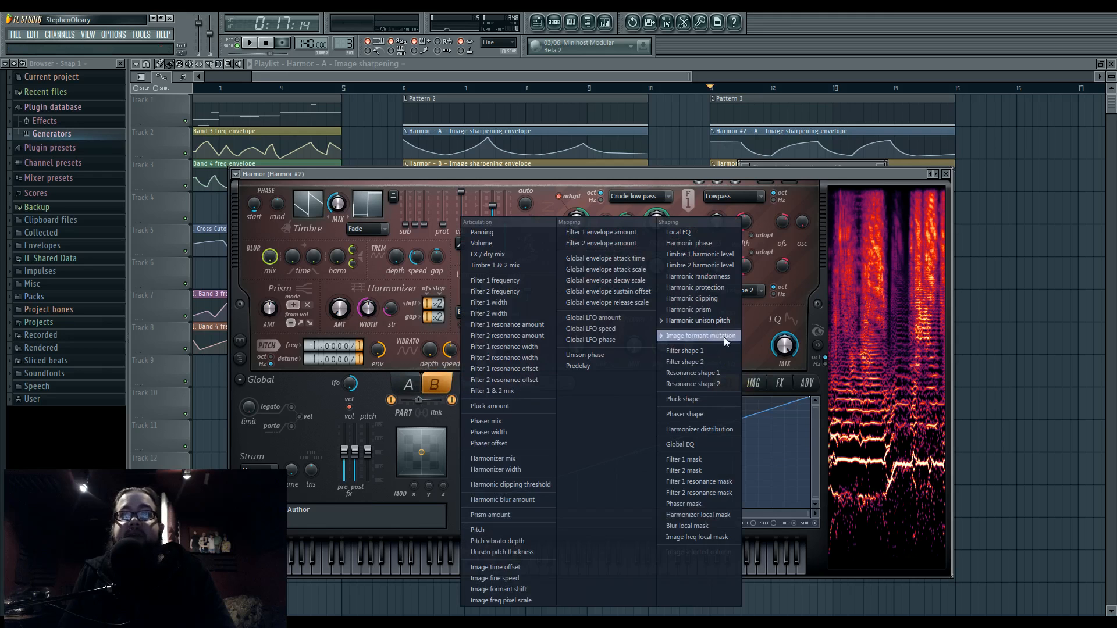
Target the envelope at Image formant mutation, check the IMG and FX pages, then bring up mixer Insert 3.
left_click(699, 335)
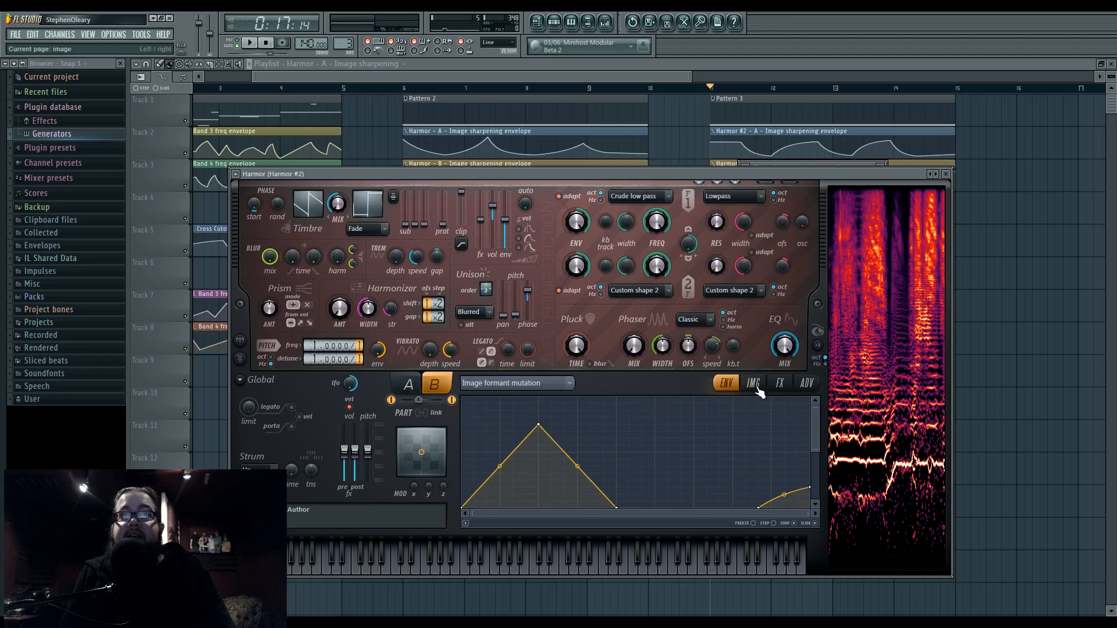
left_click(753, 383)
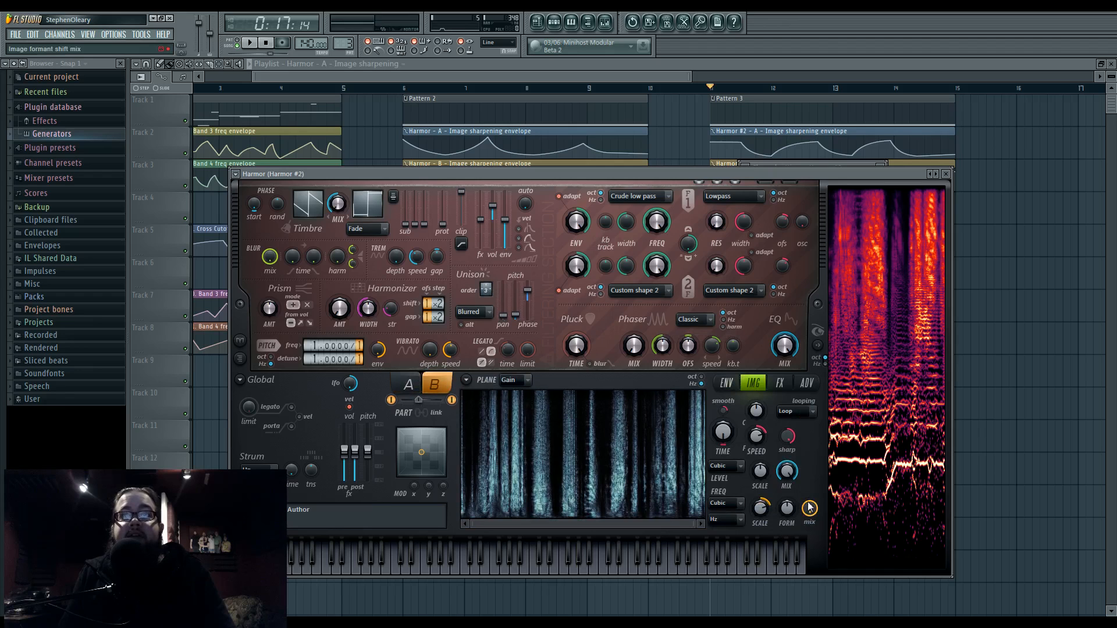
left_click(247, 42)
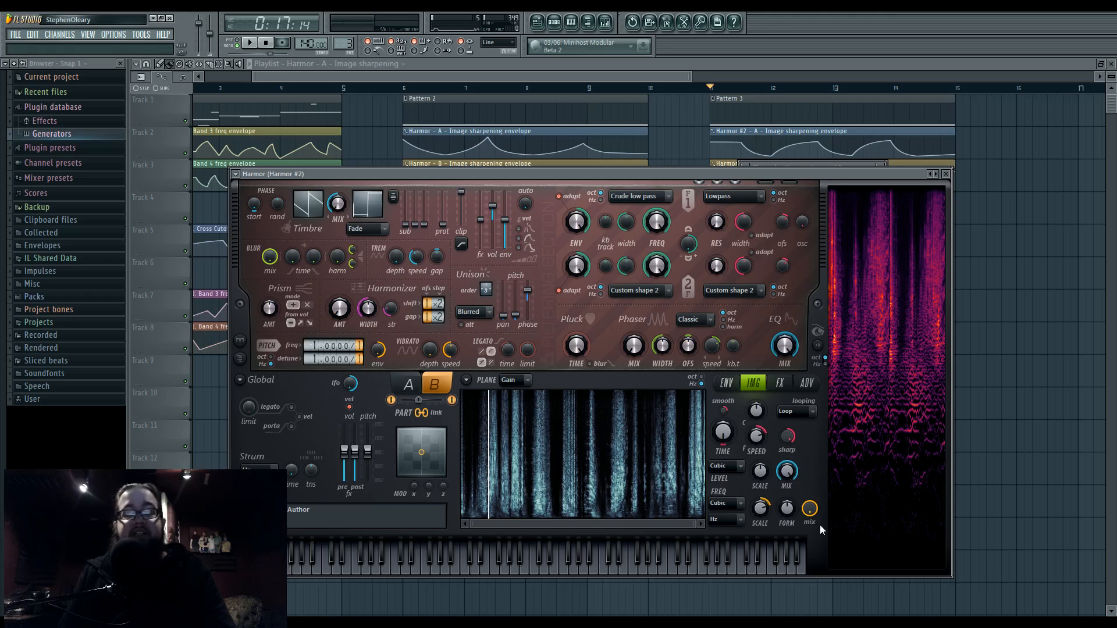
left_click(780, 383)
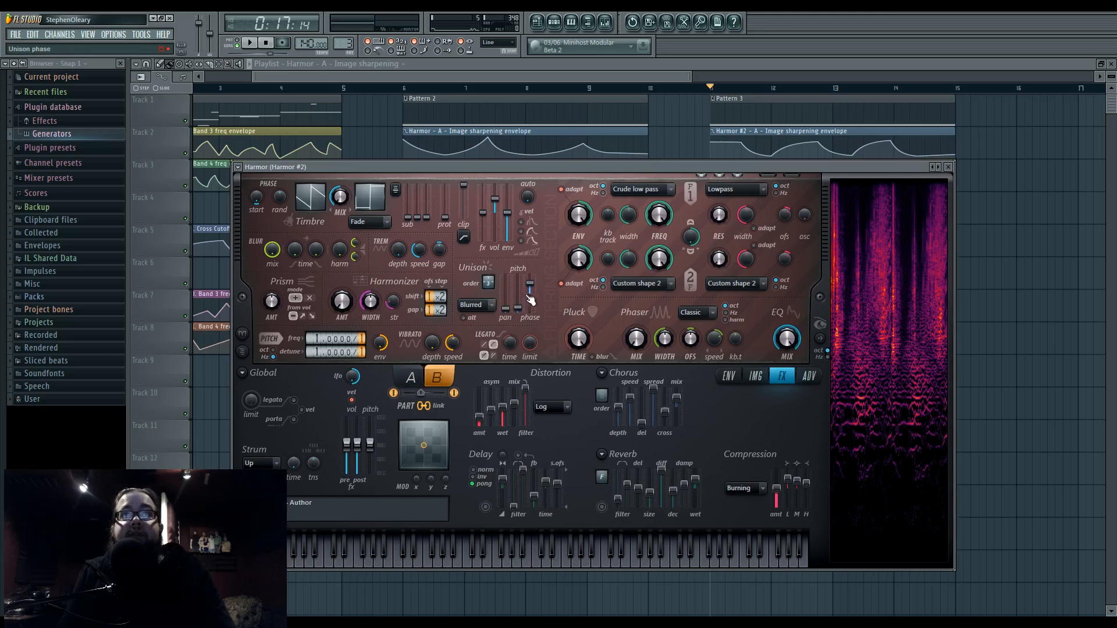
left_click(808, 376)
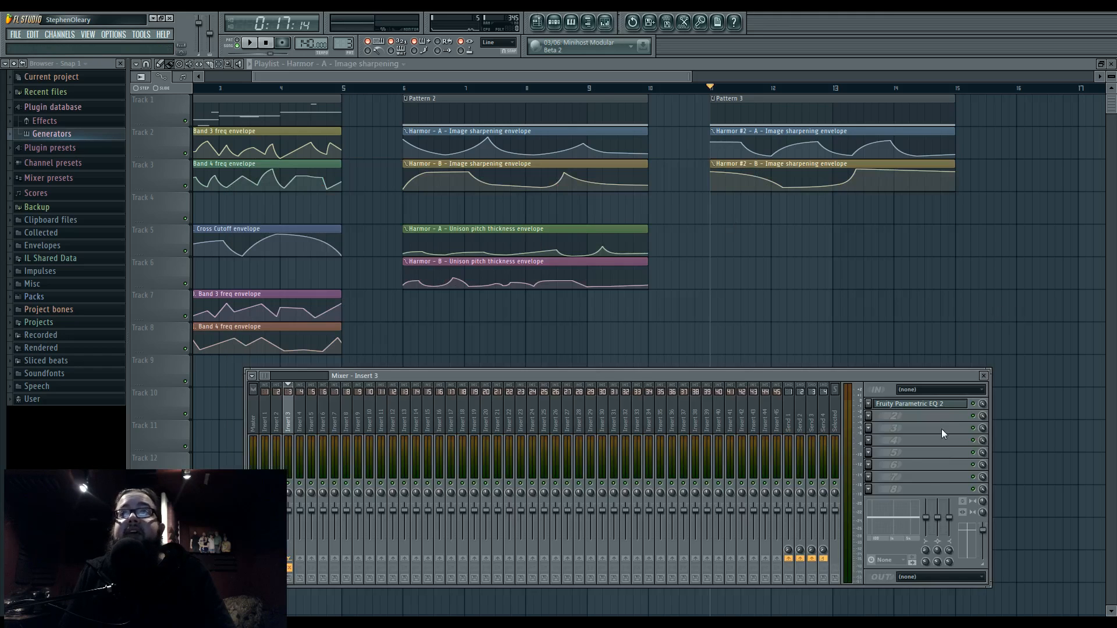
Inspect the Fruity Parametric EQ 2 bands on Insert 3, then close the EQ and mixer.
left_click(919, 404)
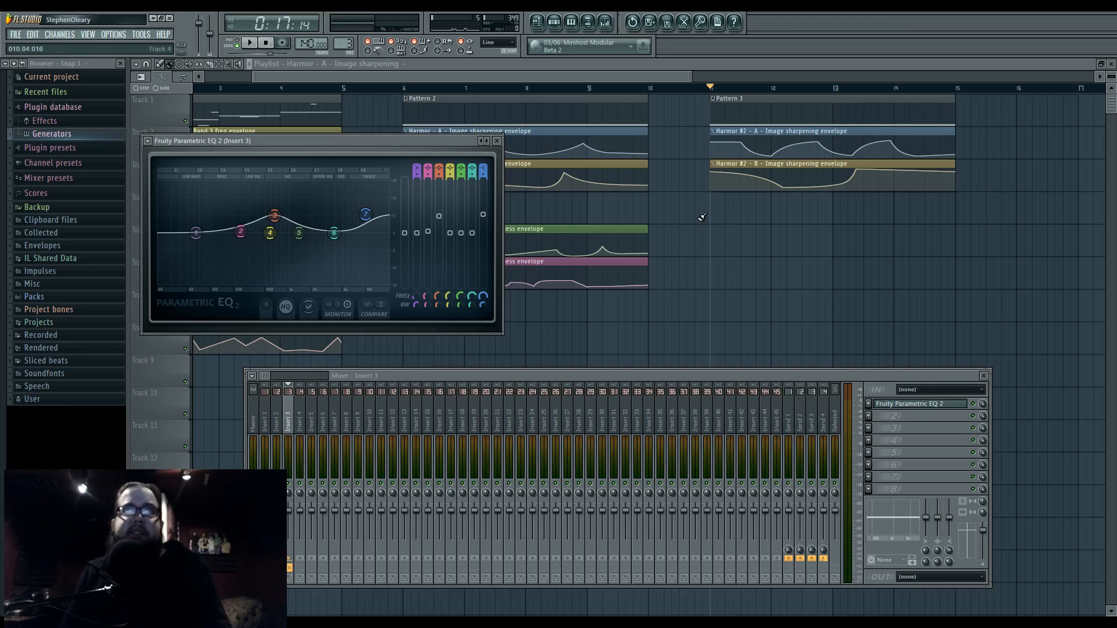
left_click(497, 141)
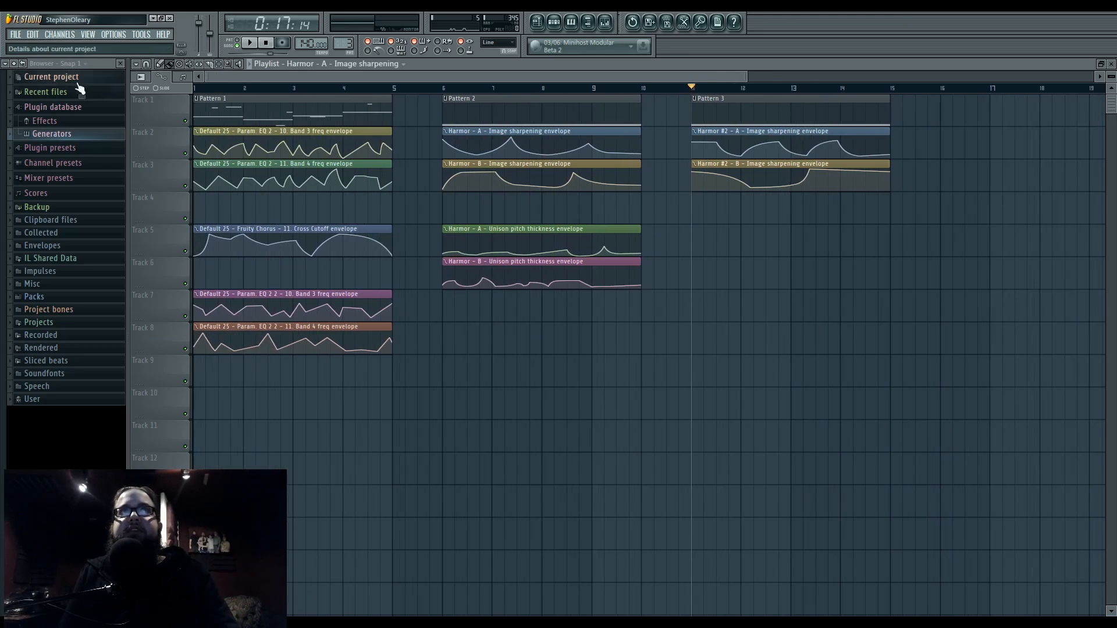
Reopen the Default 25 Patcher and show the connection options for Sytrus's output.
left_click(249, 42)
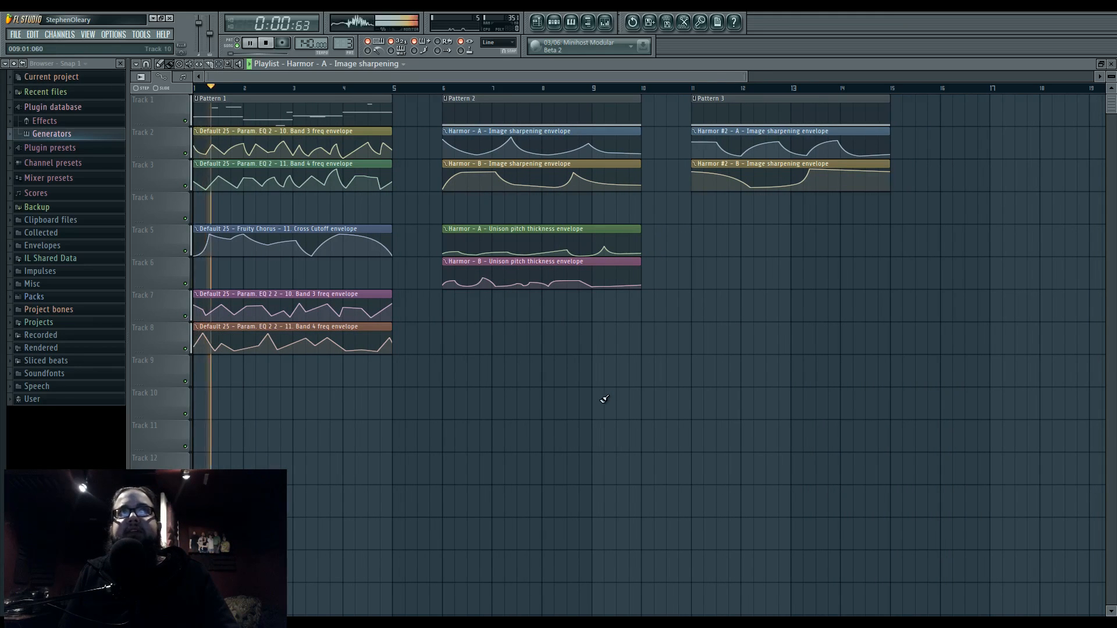
left_click(569, 22)
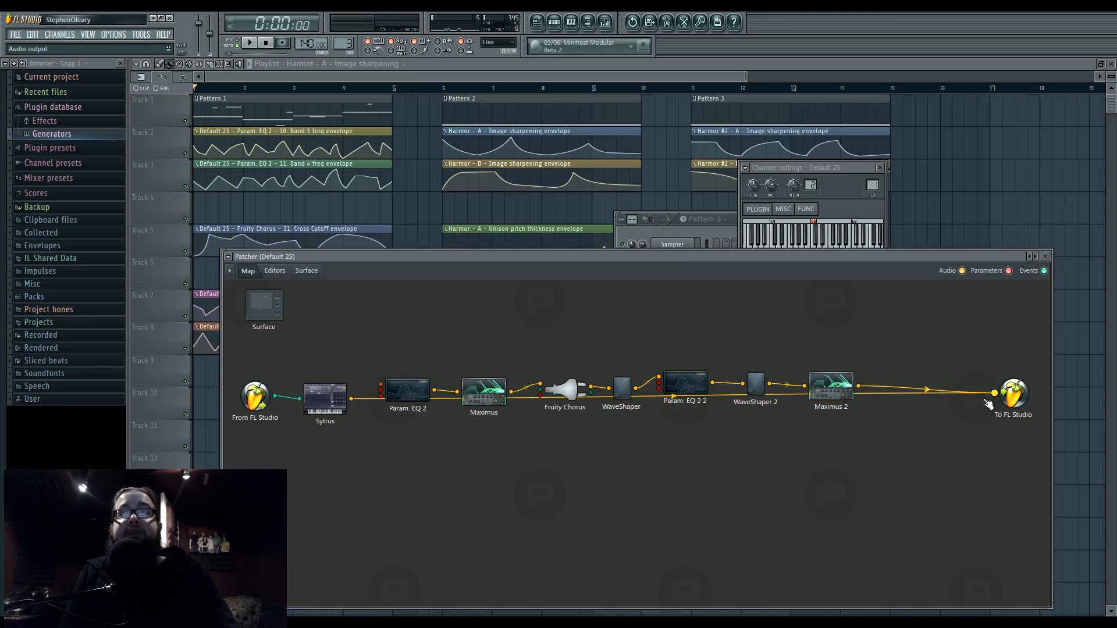
left_click(249, 42)
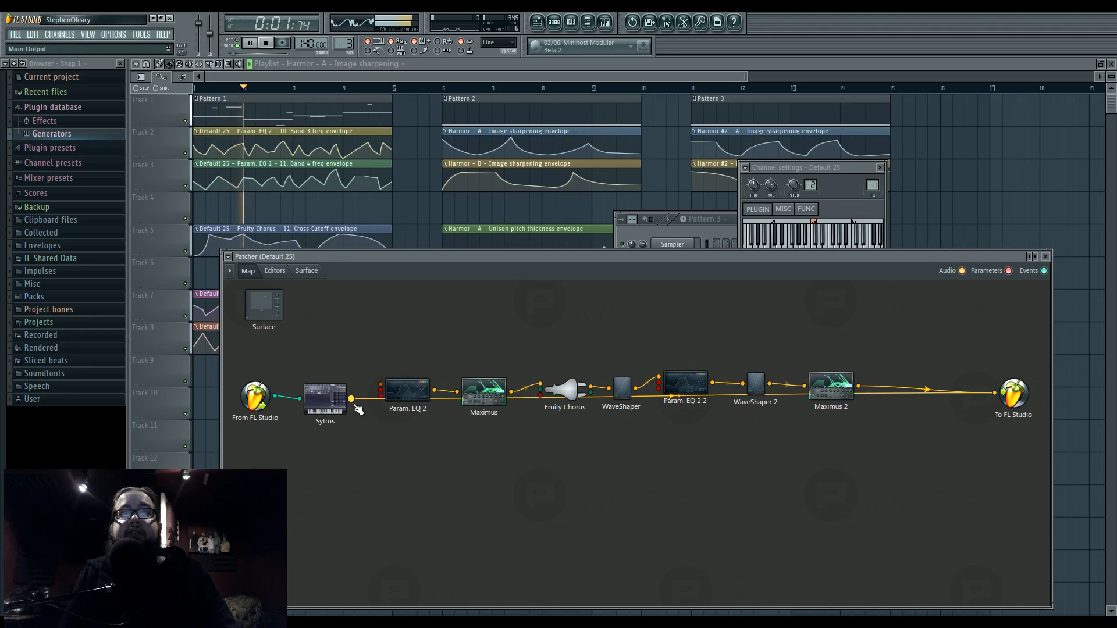
right_click(324, 396)
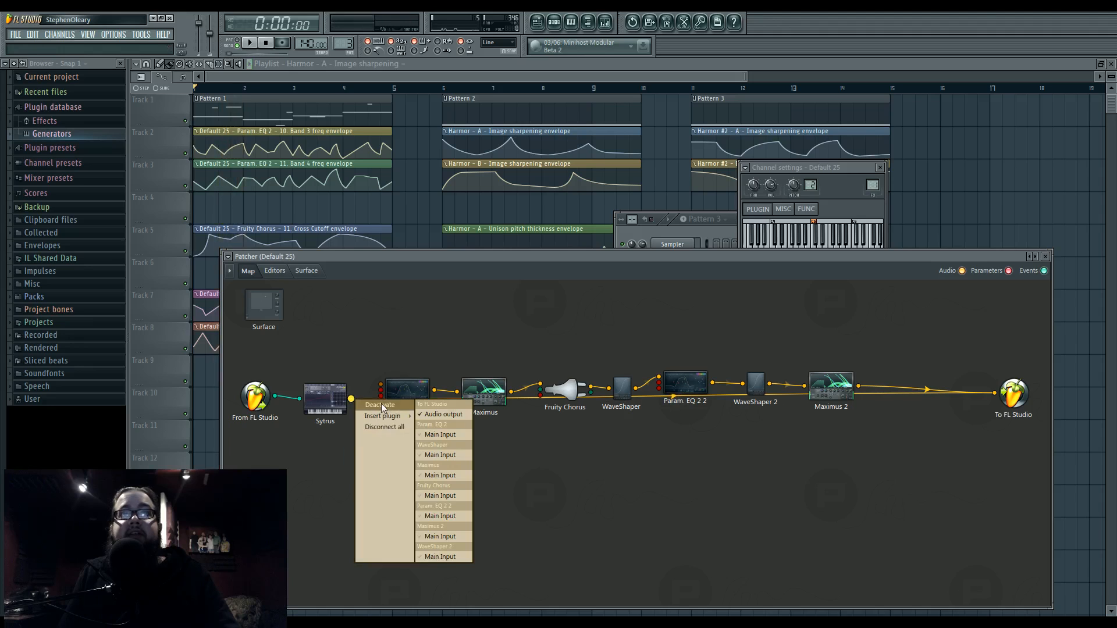
mouse_move(443, 414)
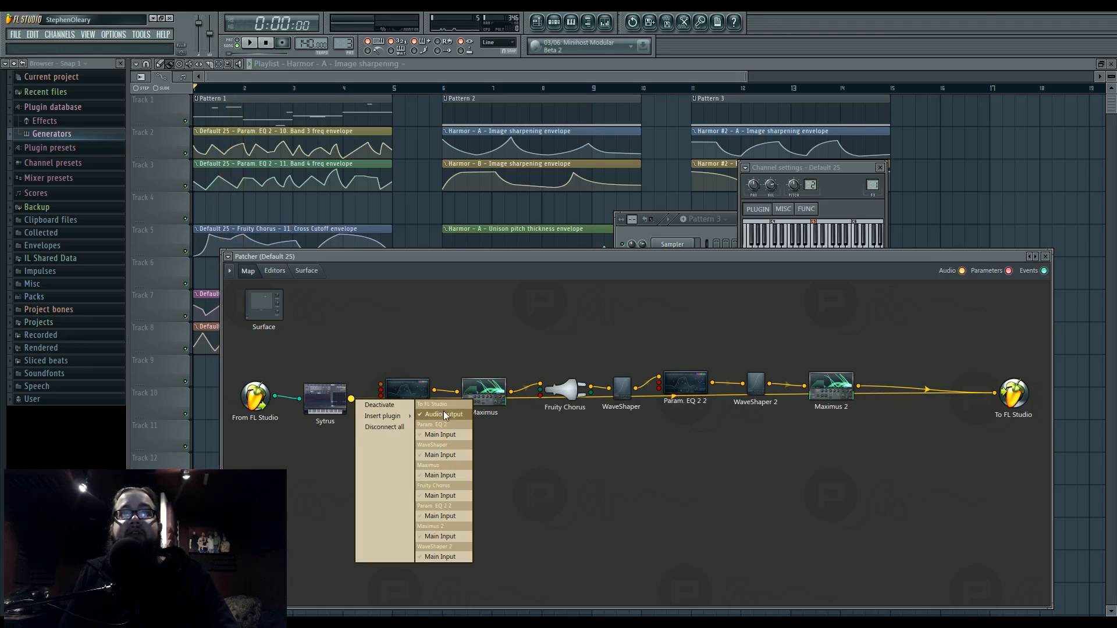
Remove Sytrus's direct To FL Studio output, close Patcher and play the arrangement.
right_click(356, 410)
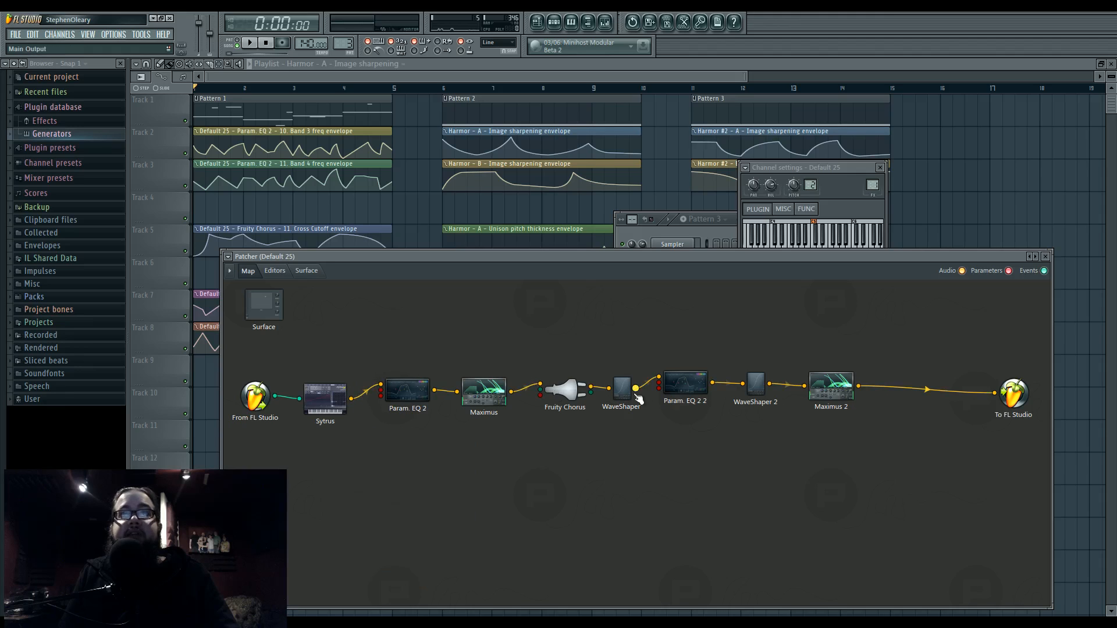
left_click(565, 391)
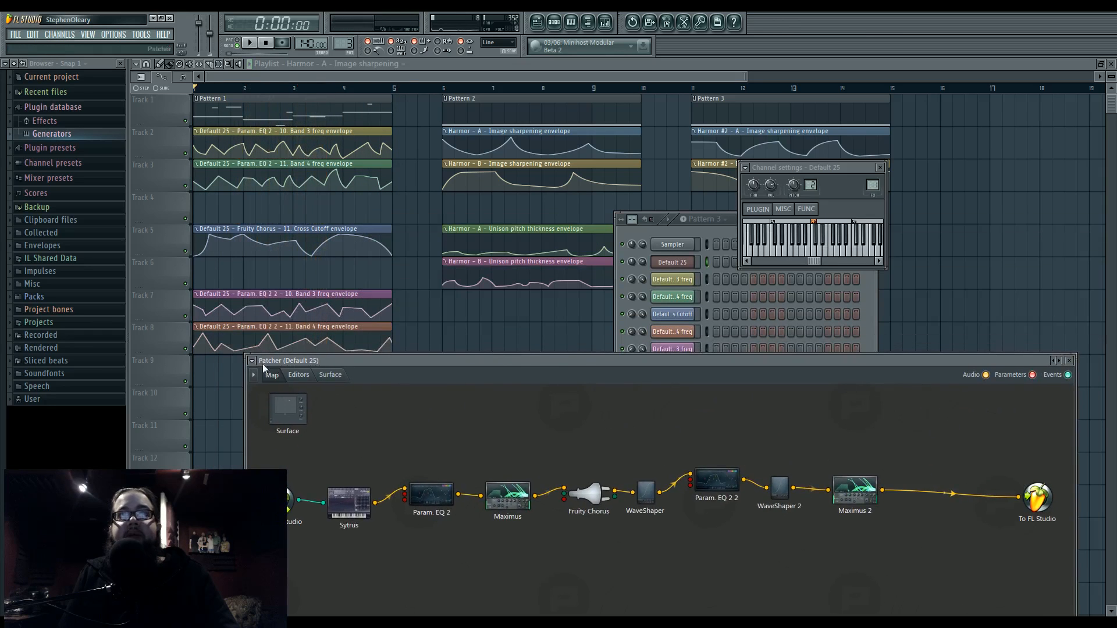
left_click(249, 42)
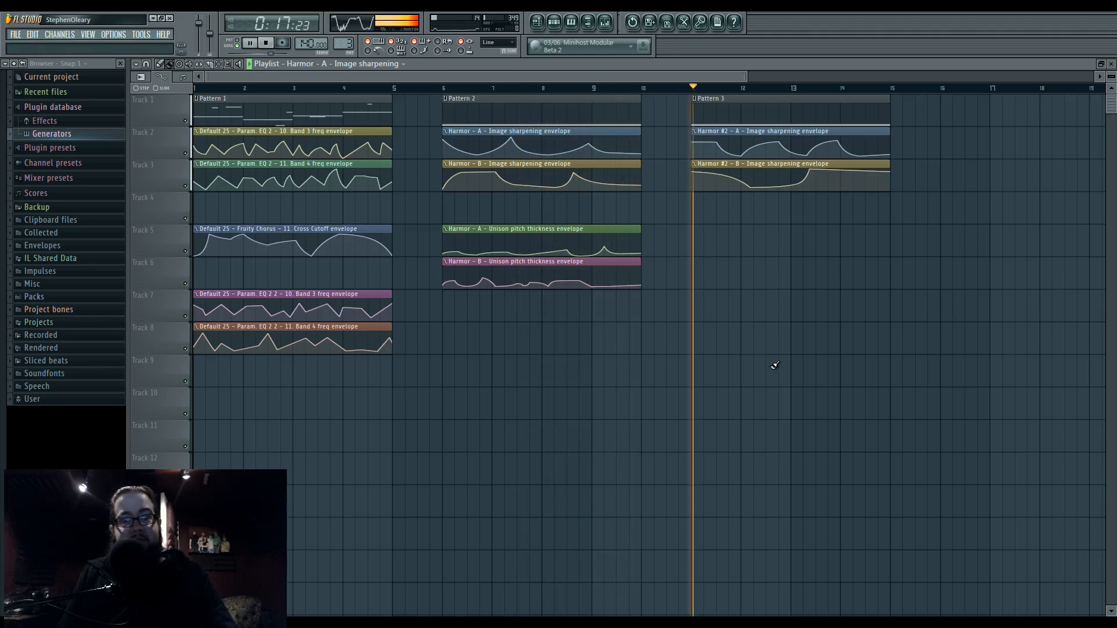
Stop playback of the arrangement.
left_click(749, 87)
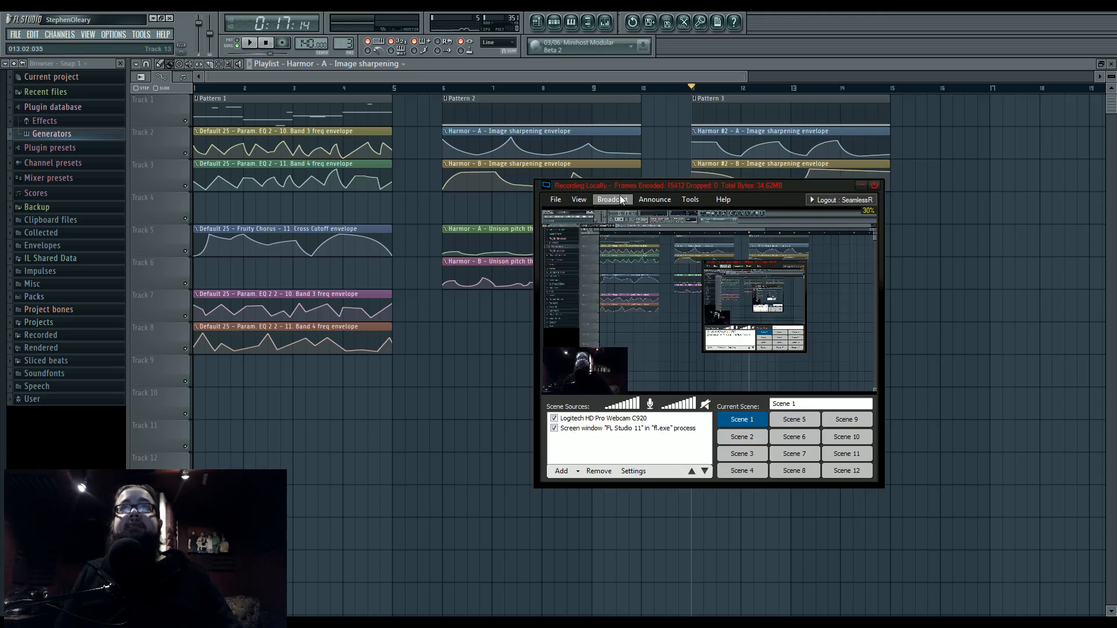
Show XSplit's broadcast channel list with Local Recording checked.
left_click(611, 199)
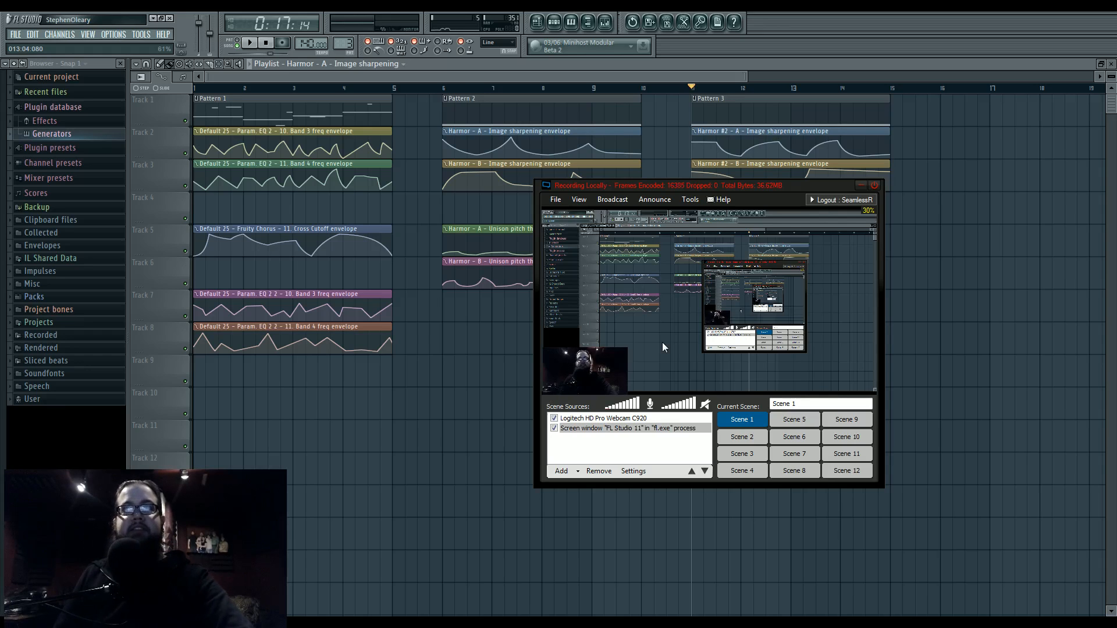
left_click(611, 199)
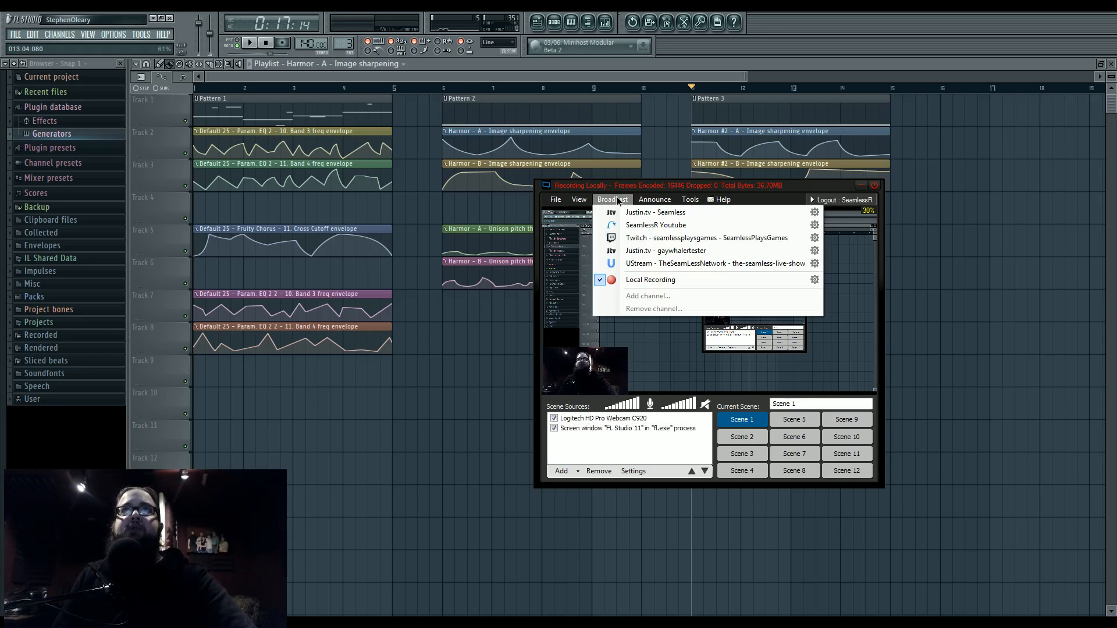